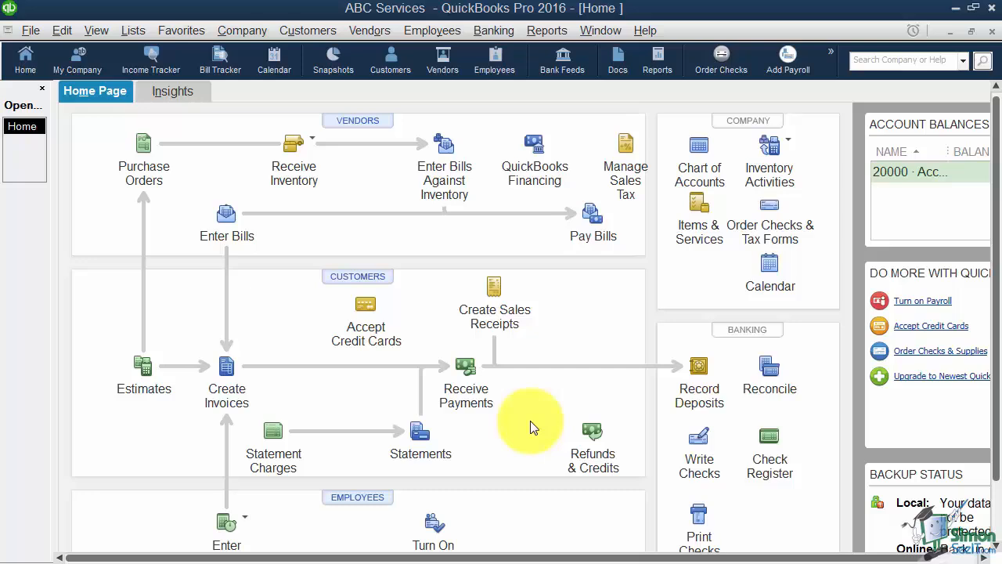
pyautogui.moveTo(591, 373)
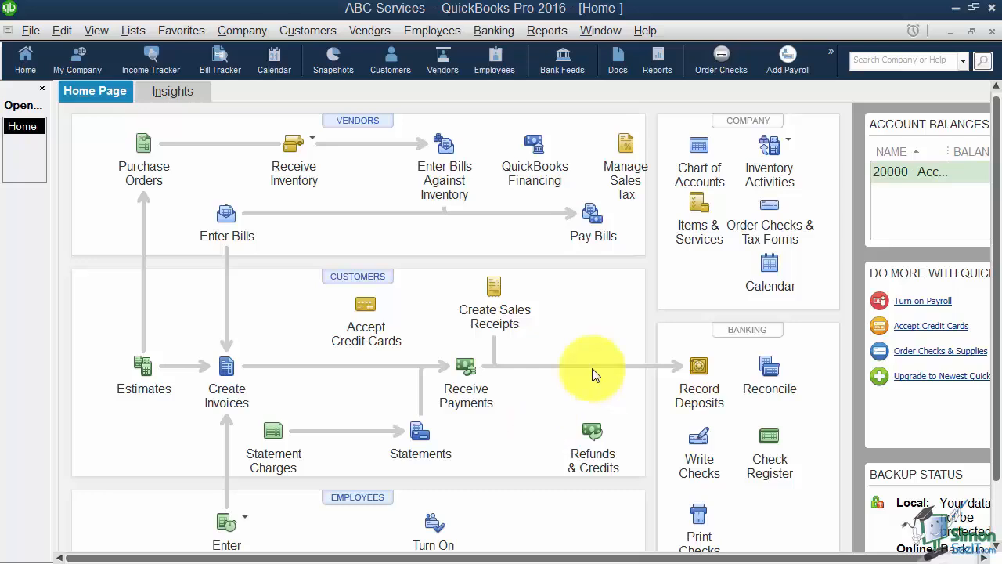
pyautogui.moveTo(723, 147)
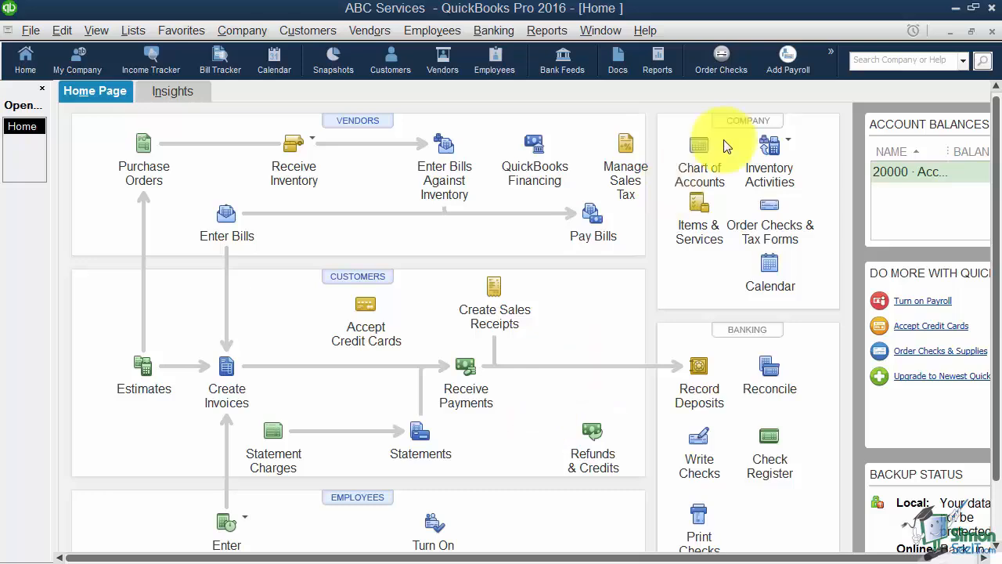
pyautogui.moveTo(698, 148)
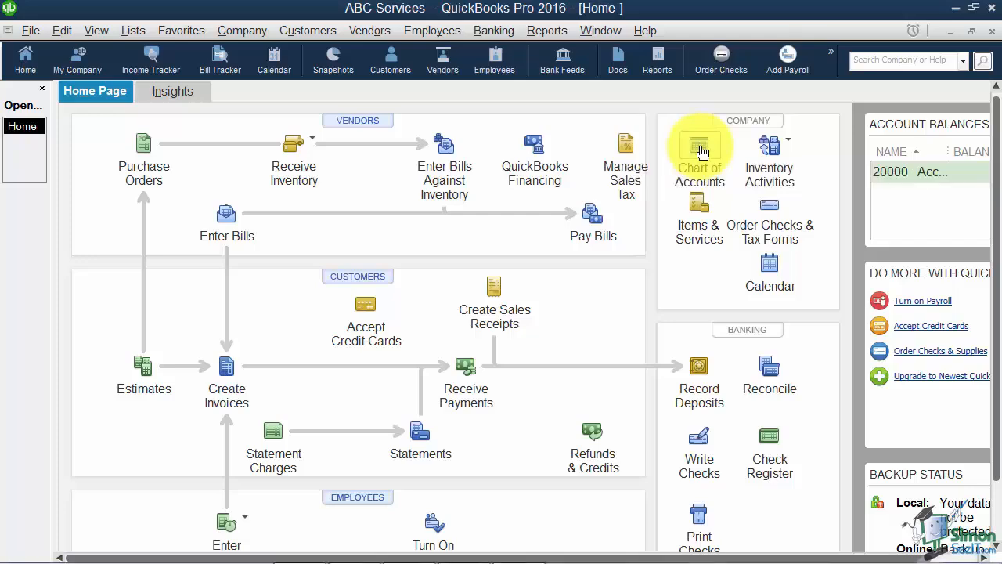
# Bring up the Chart of Accounts from the Home page's Company section.
pyautogui.click(698, 144)
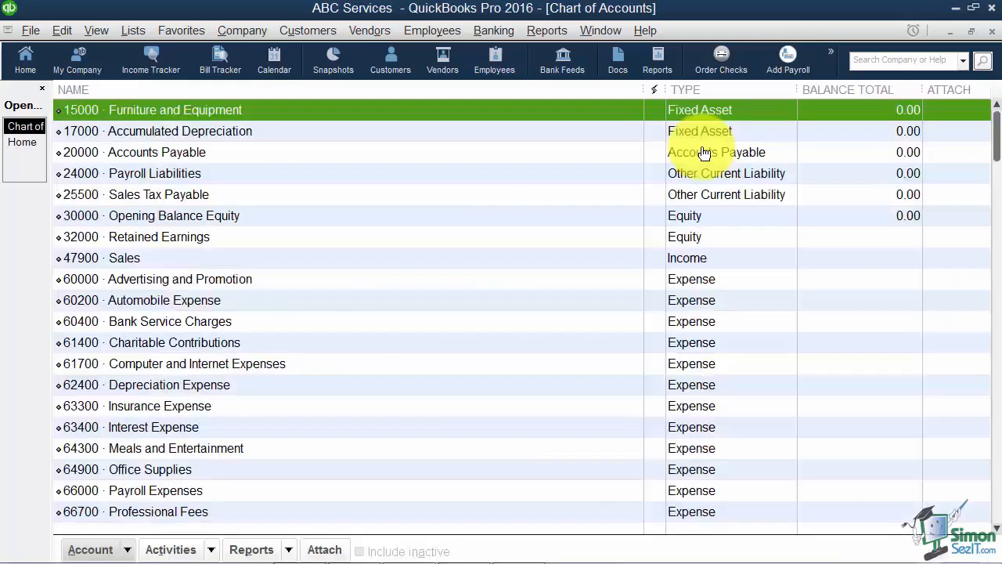
pyautogui.moveTo(548, 251)
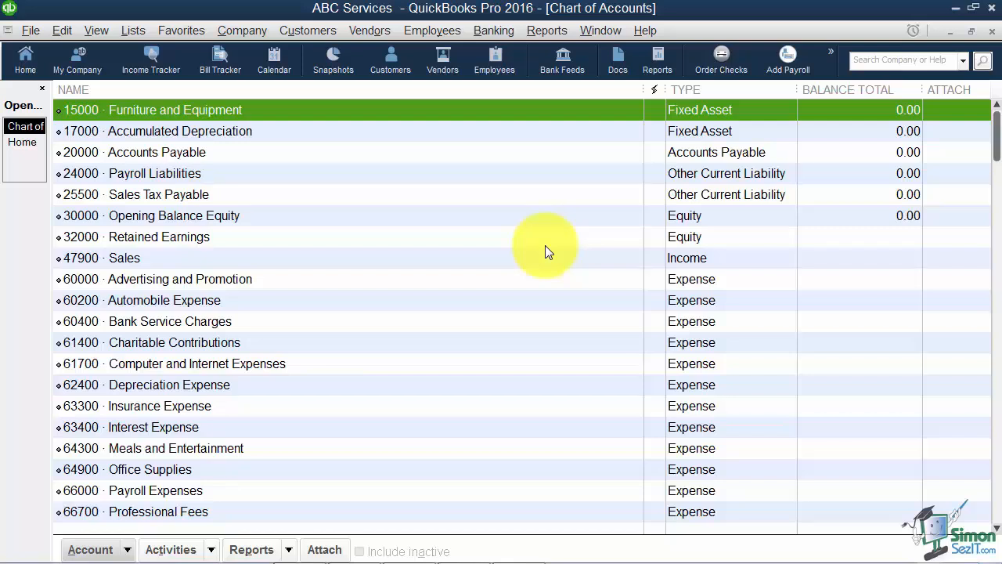
pyautogui.moveTo(515, 229)
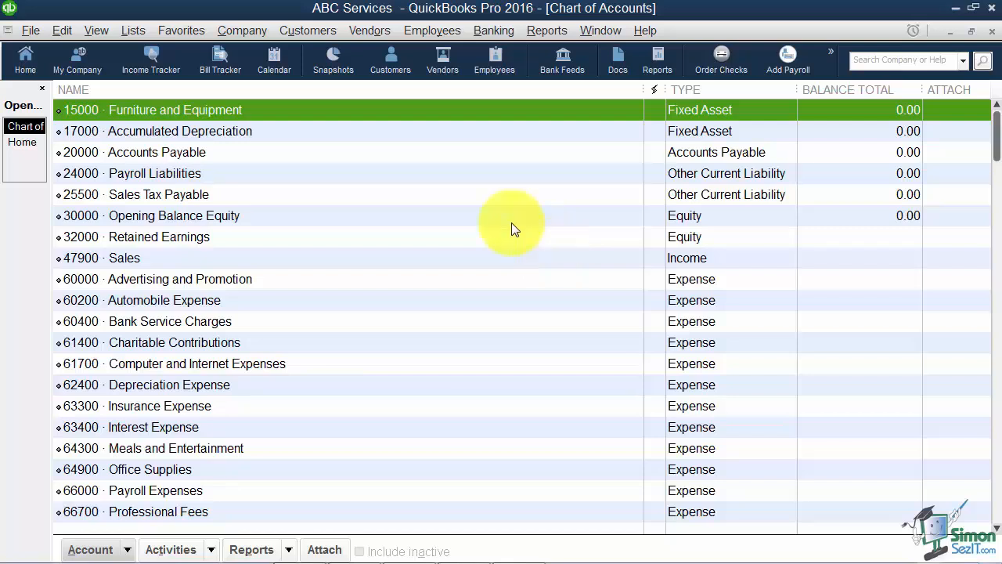
pyautogui.moveTo(304, 476)
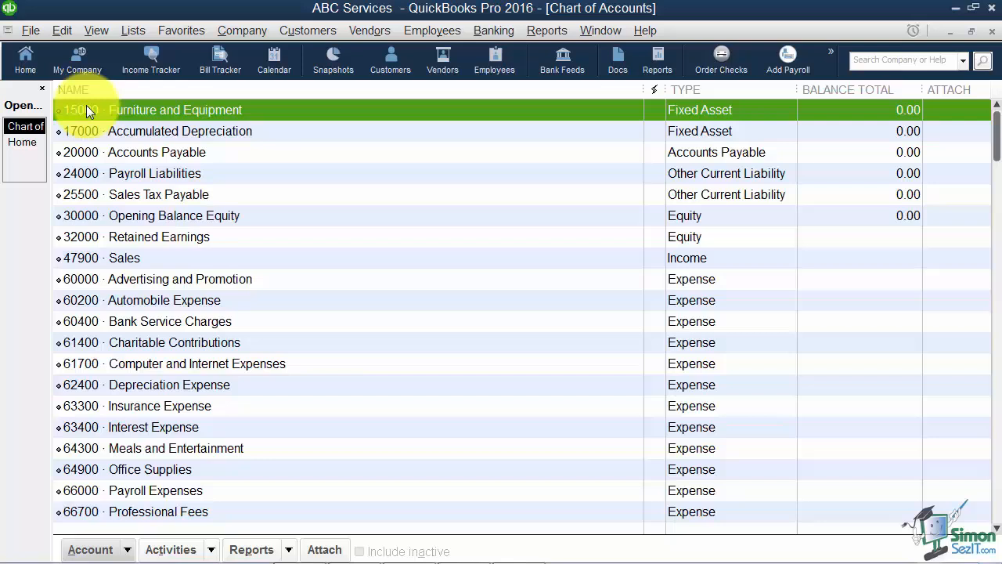
pyautogui.moveTo(101, 269)
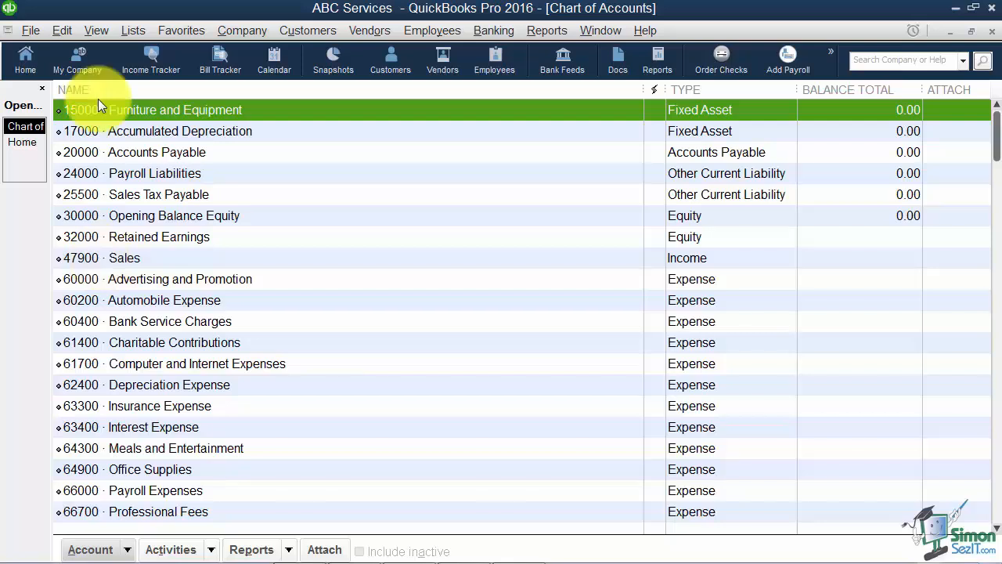
# Uncheck Use account numbers in the Accounting company preferences and save the change.
pyautogui.click(61, 30)
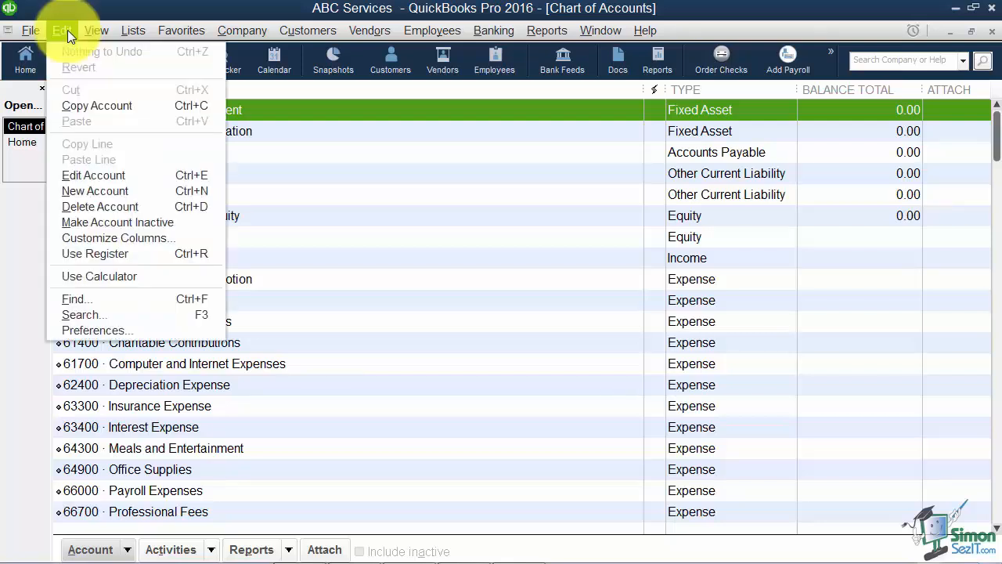
pyautogui.moveTo(97, 328)
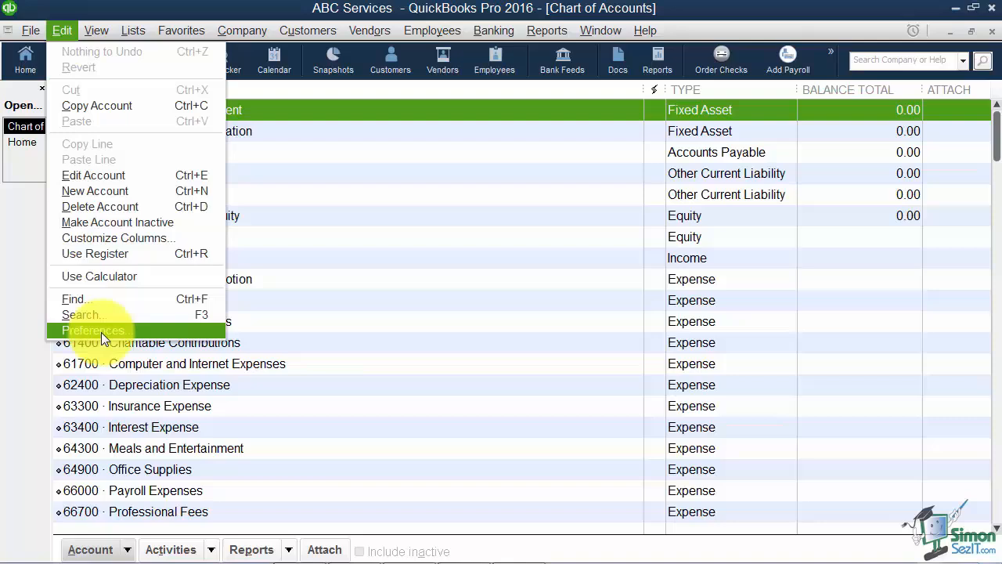
pyautogui.click(94, 329)
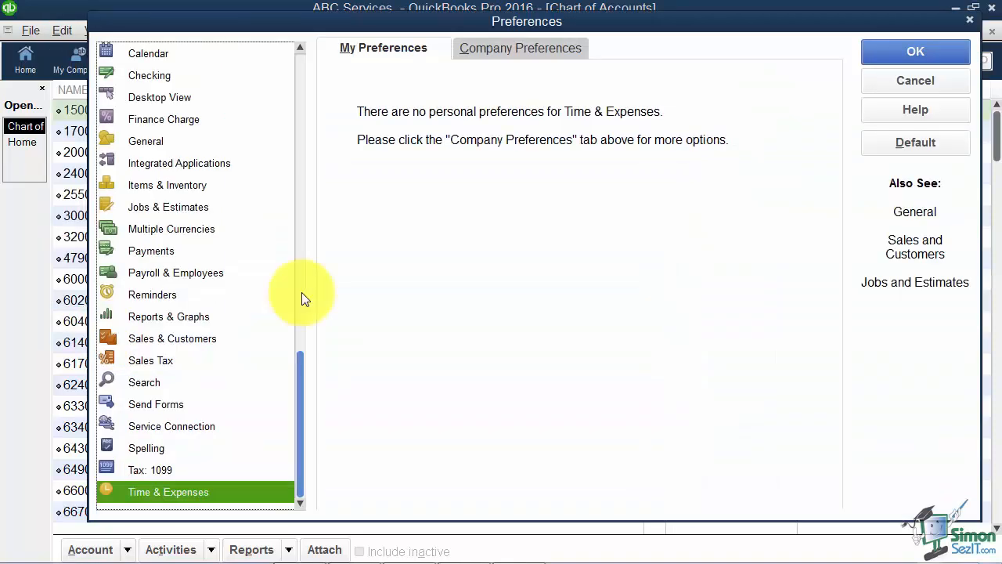
pyautogui.click(301, 49)
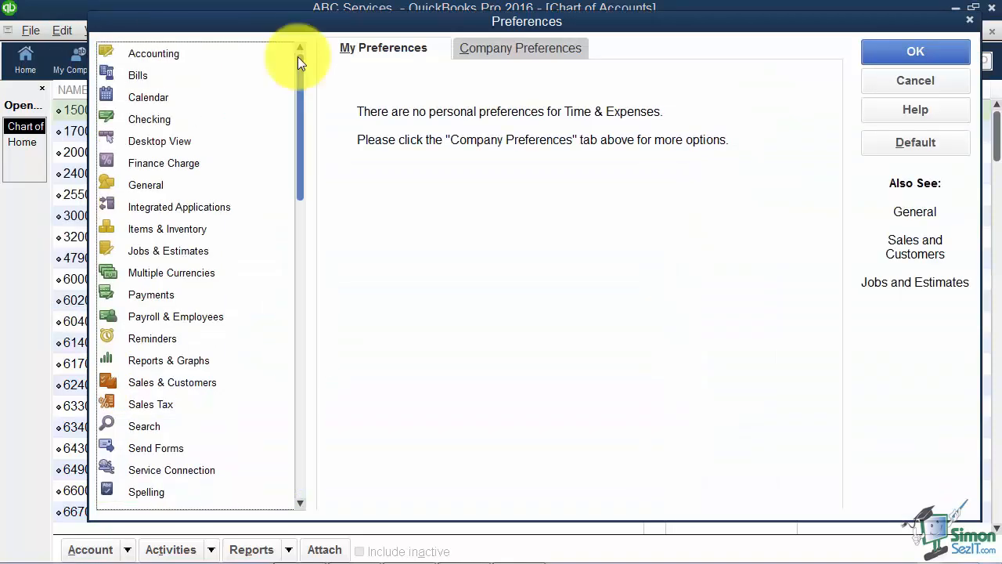
pyautogui.click(154, 54)
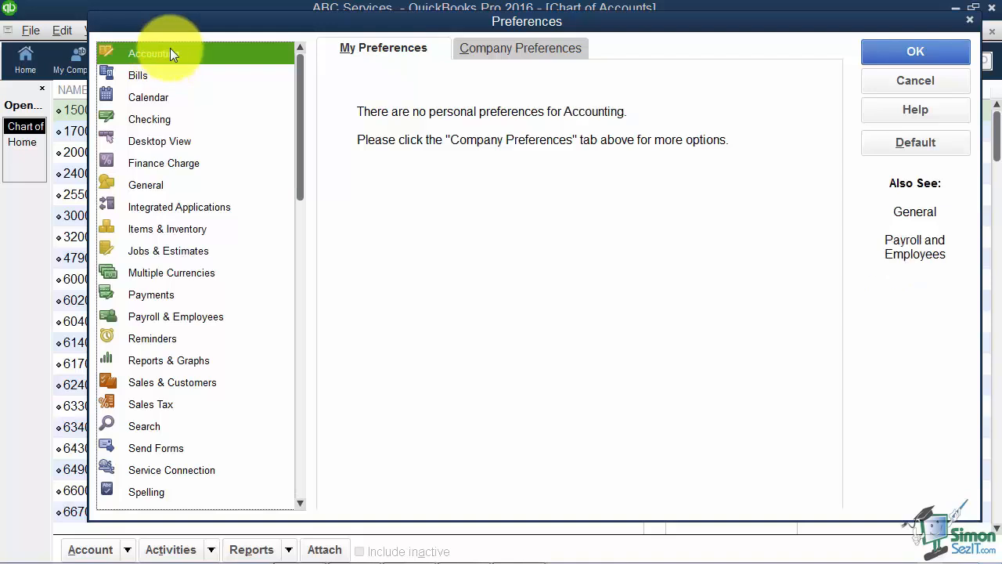
pyautogui.click(520, 47)
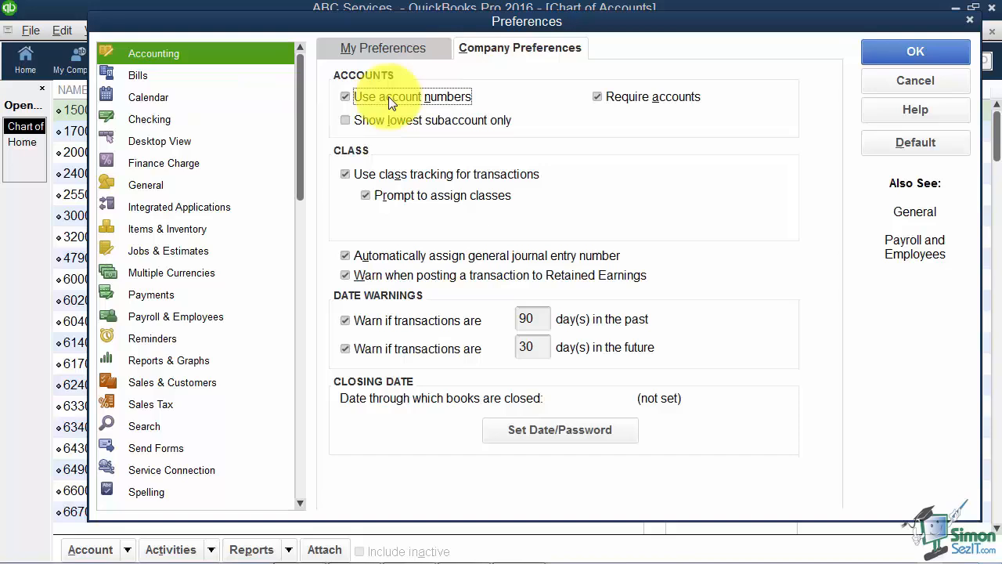
pyautogui.click(345, 97)
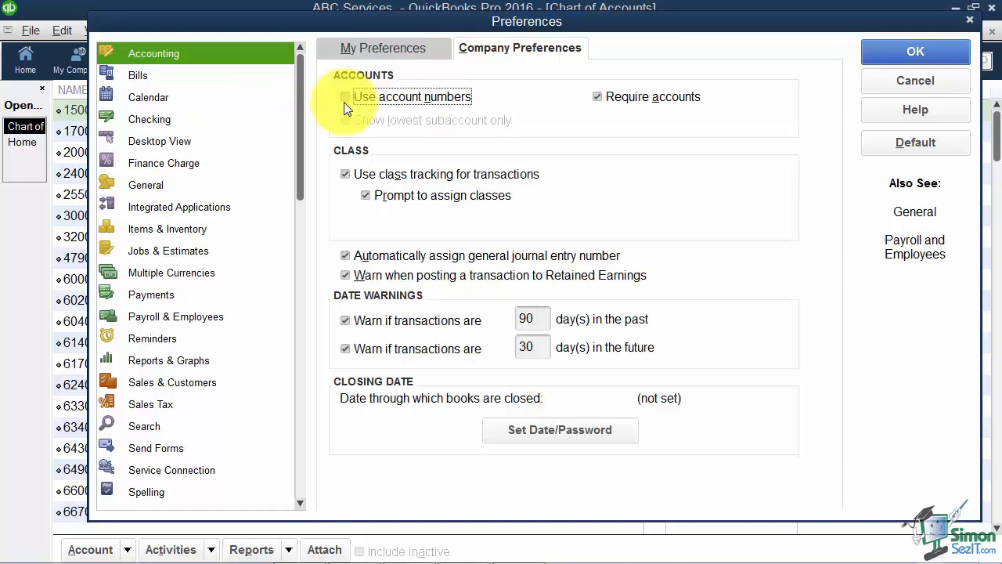
pyautogui.click(345, 97)
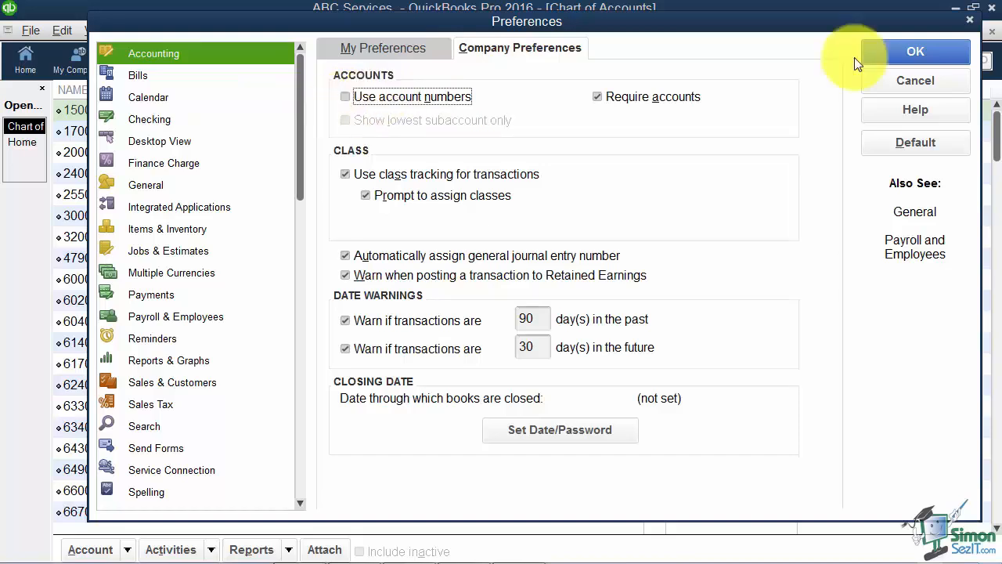
pyautogui.click(915, 50)
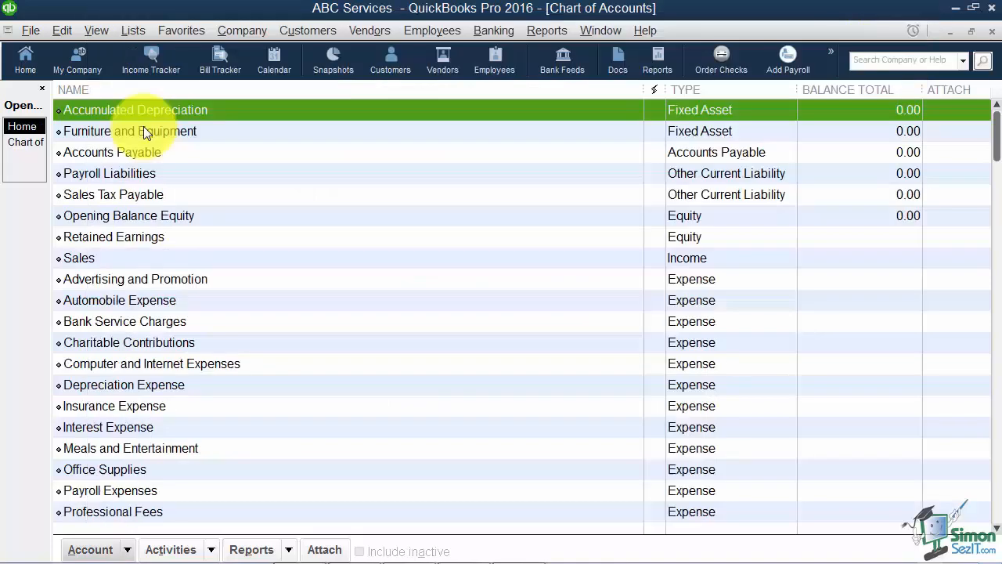
pyautogui.moveTo(247, 399)
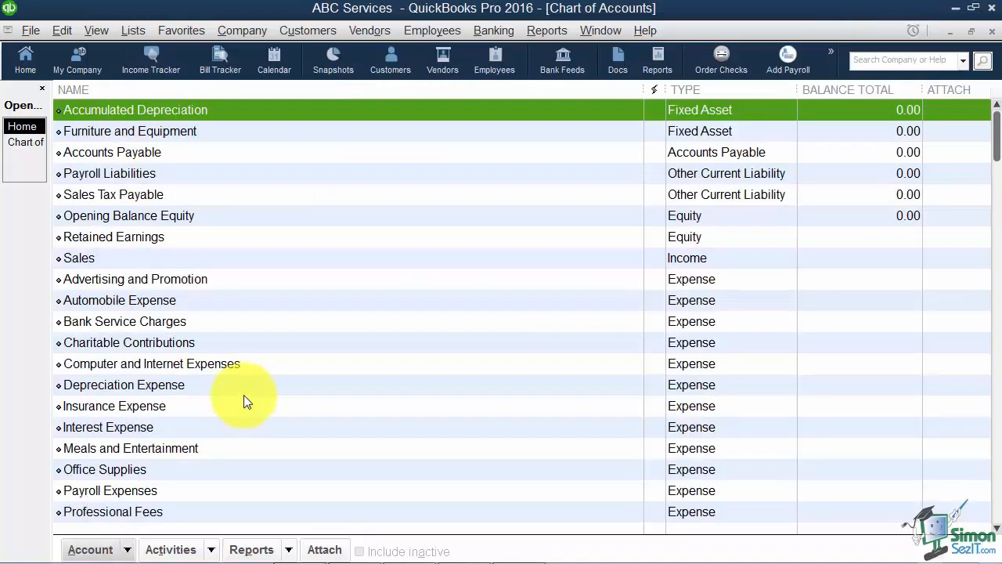
pyautogui.moveTo(231, 116)
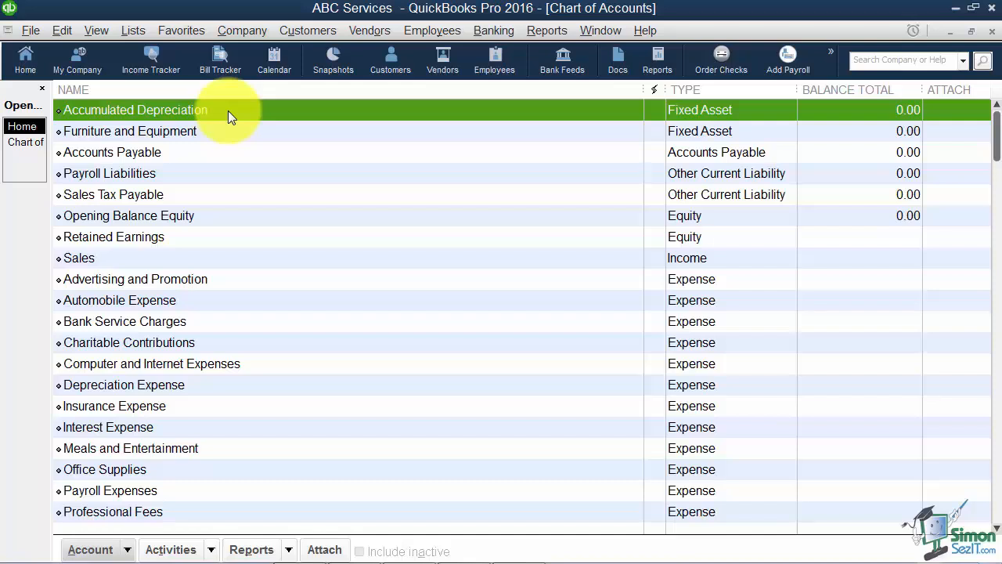
pyautogui.moveTo(288, 316)
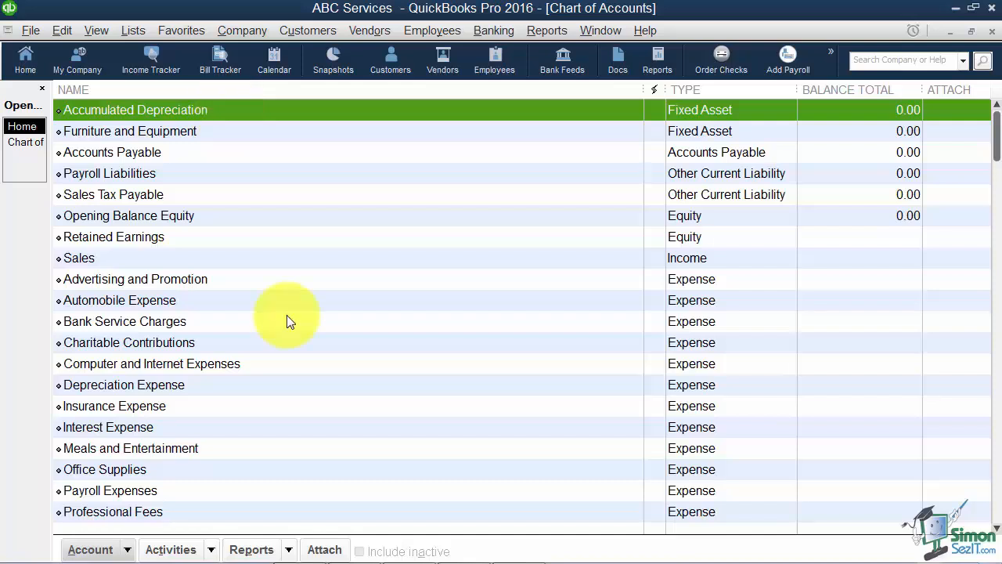
pyautogui.moveTo(316, 338)
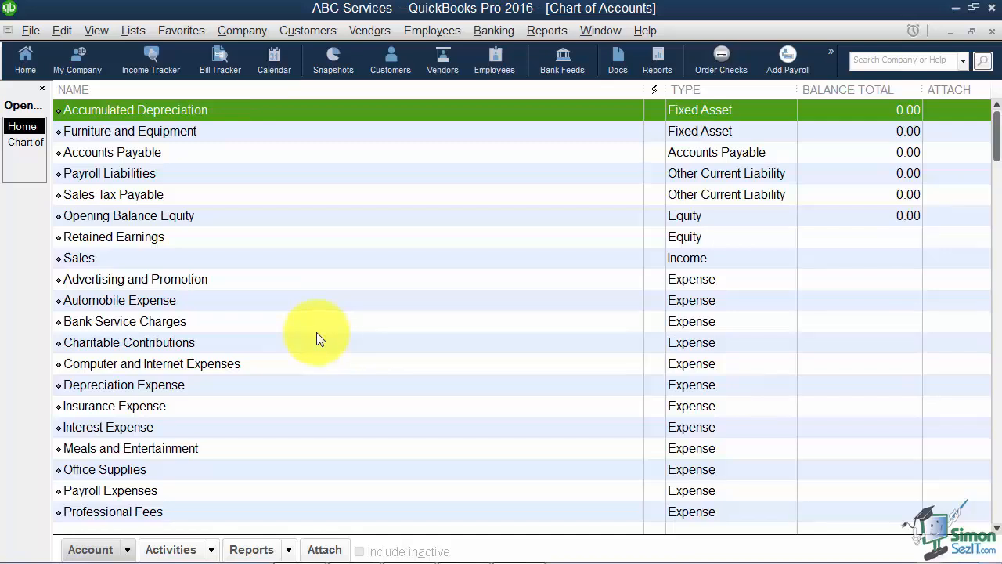
pyautogui.moveTo(493, 175)
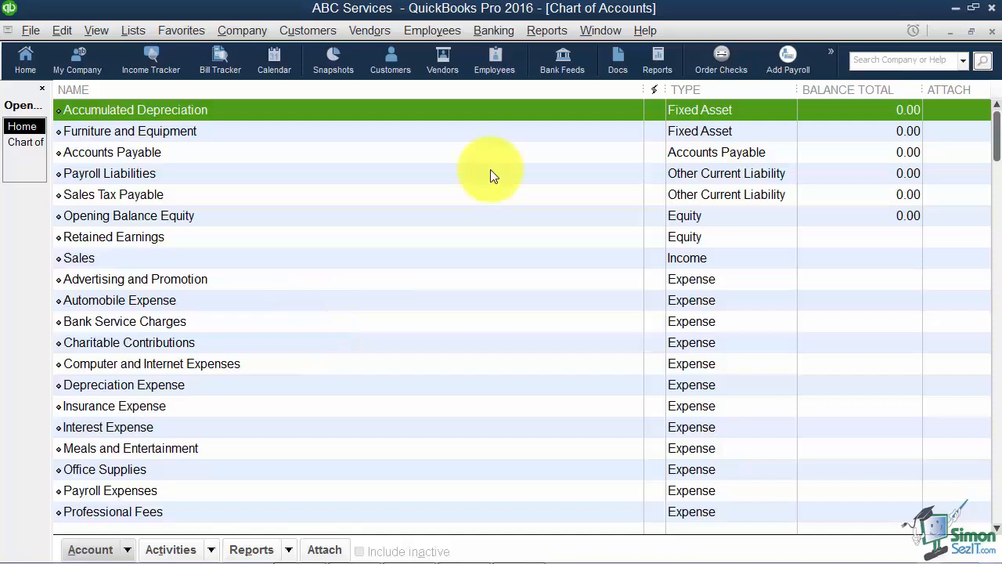
pyautogui.moveTo(688, 144)
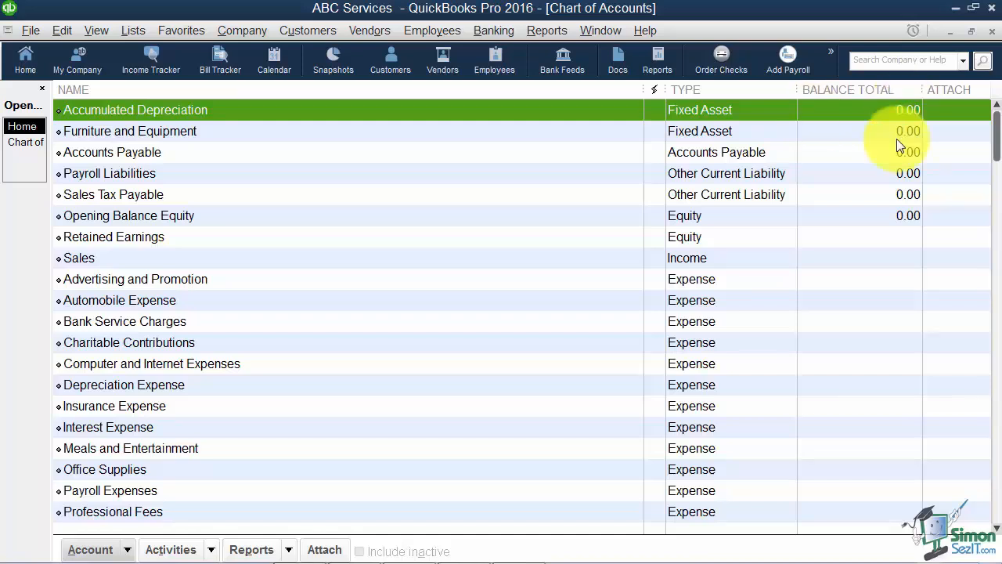
pyautogui.moveTo(883, 265)
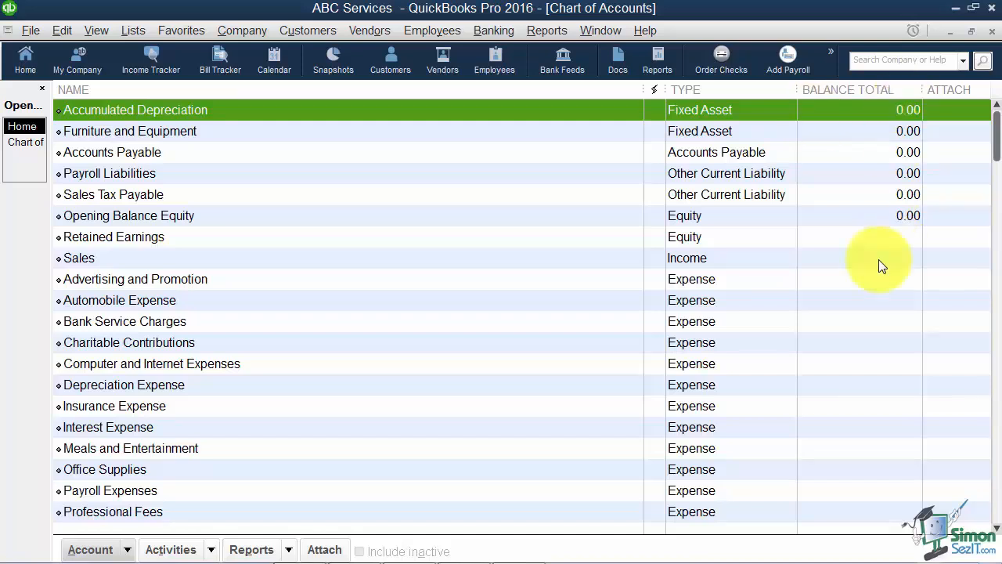
pyautogui.click(78, 256)
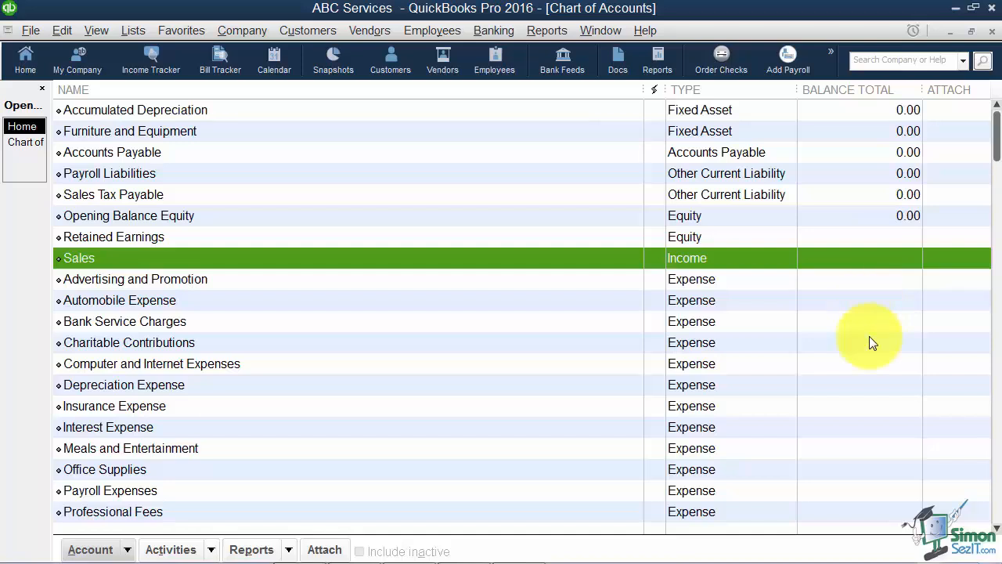
pyautogui.moveTo(878, 329)
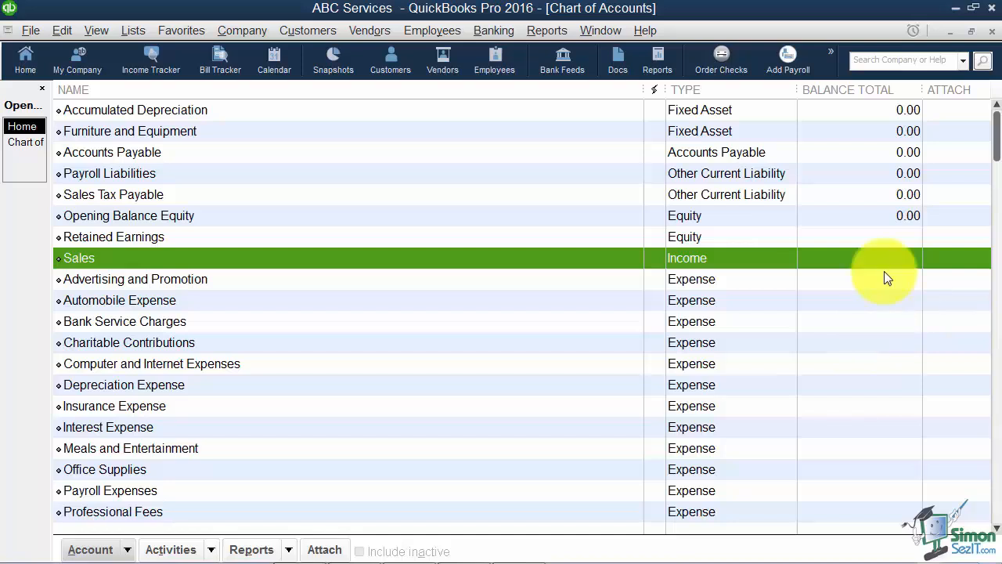
pyautogui.moveTo(905, 159)
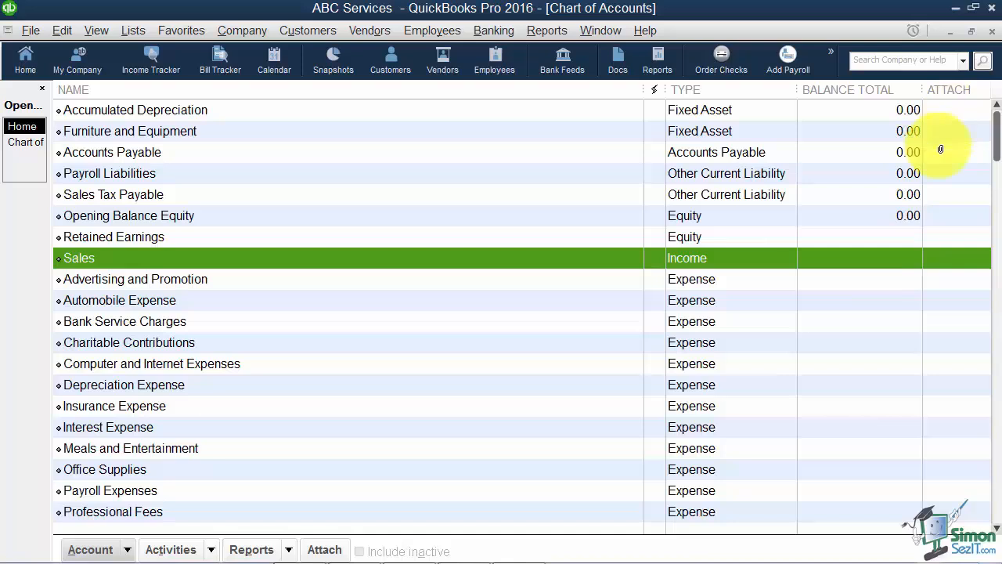
pyautogui.moveTo(959, 210)
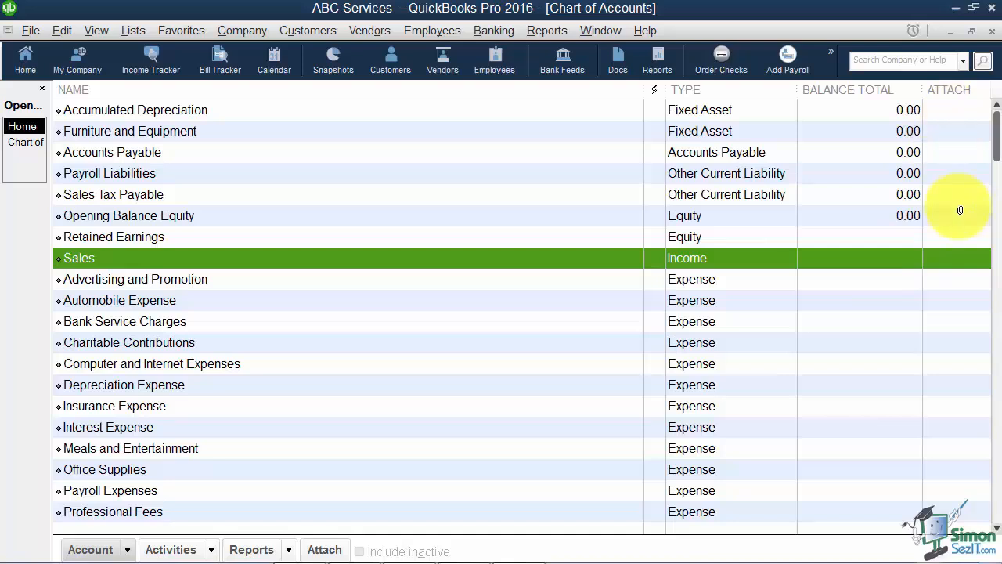
pyautogui.moveTo(950, 111)
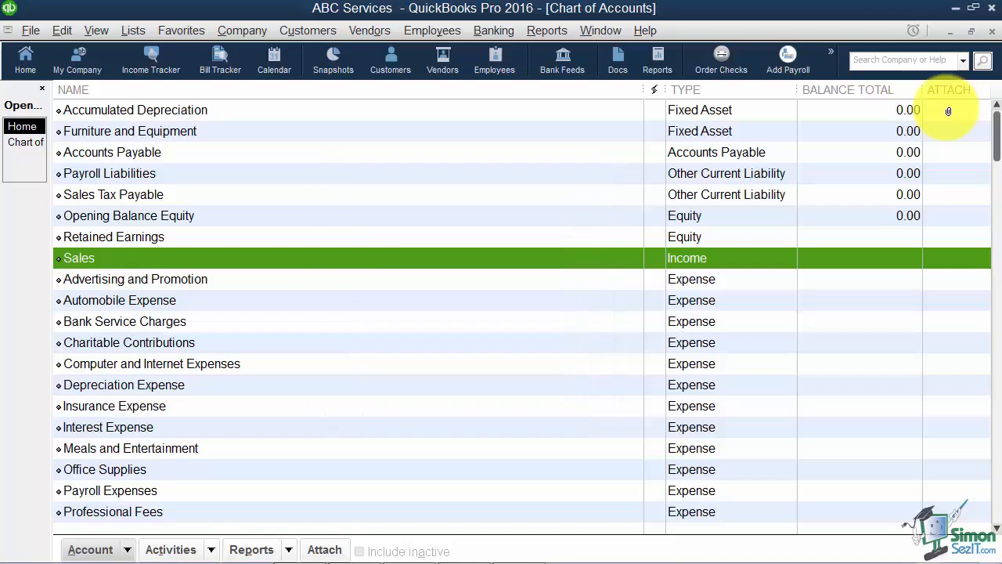
pyautogui.moveTo(864, 128)
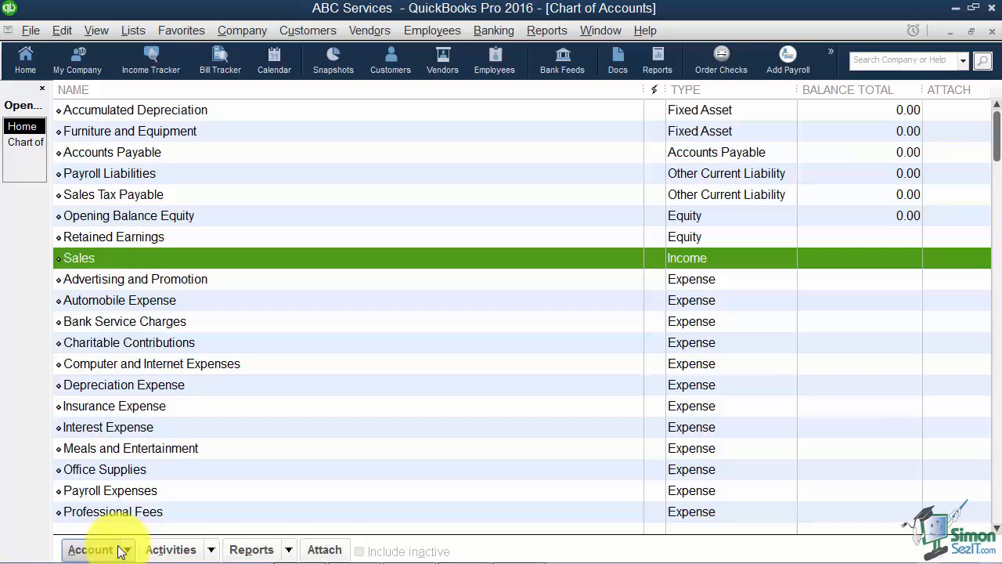
# Show the Account button's menu of actions beneath the Chart of Accounts.
pyautogui.click(88, 548)
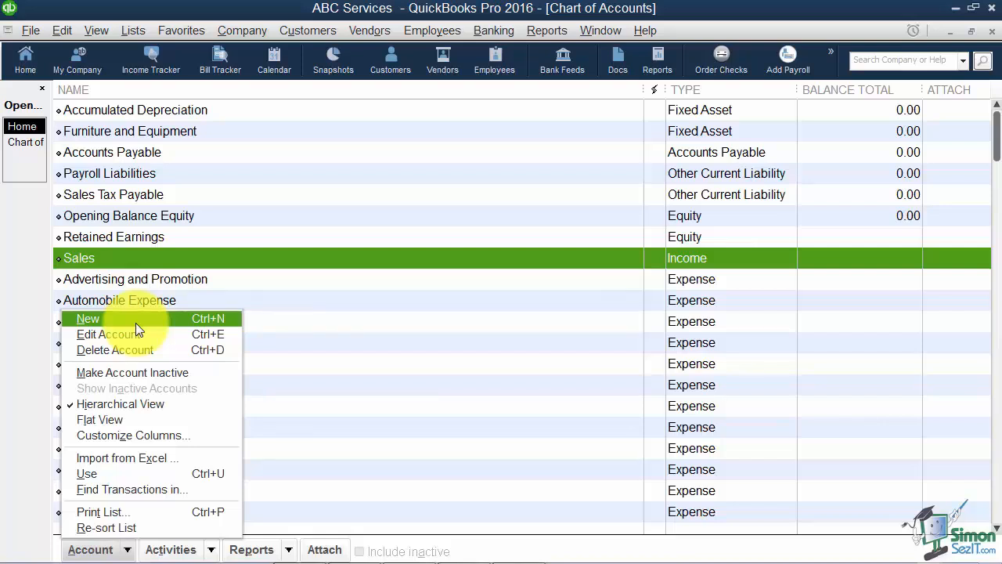
pyautogui.moveTo(108, 335)
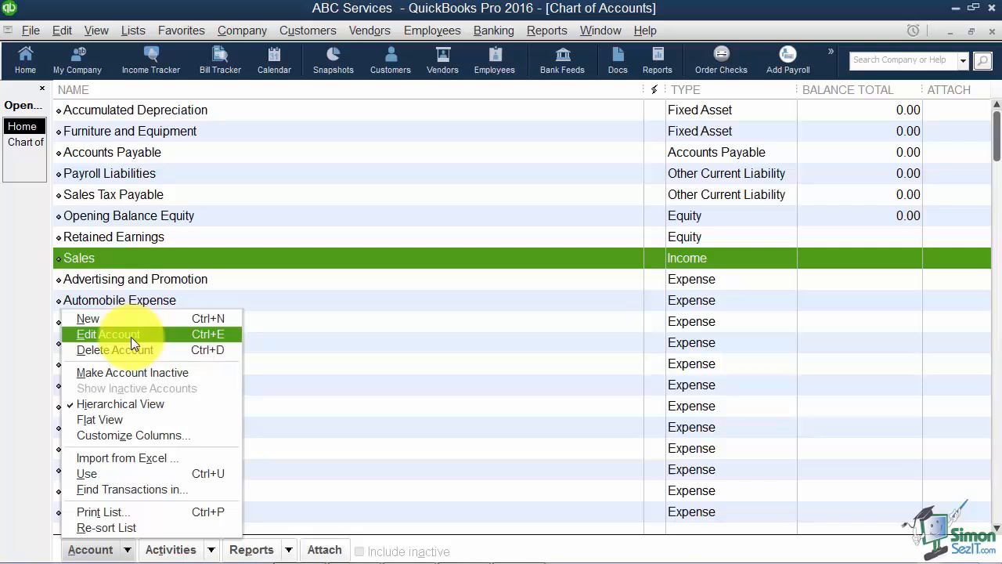
pyautogui.moveTo(132, 373)
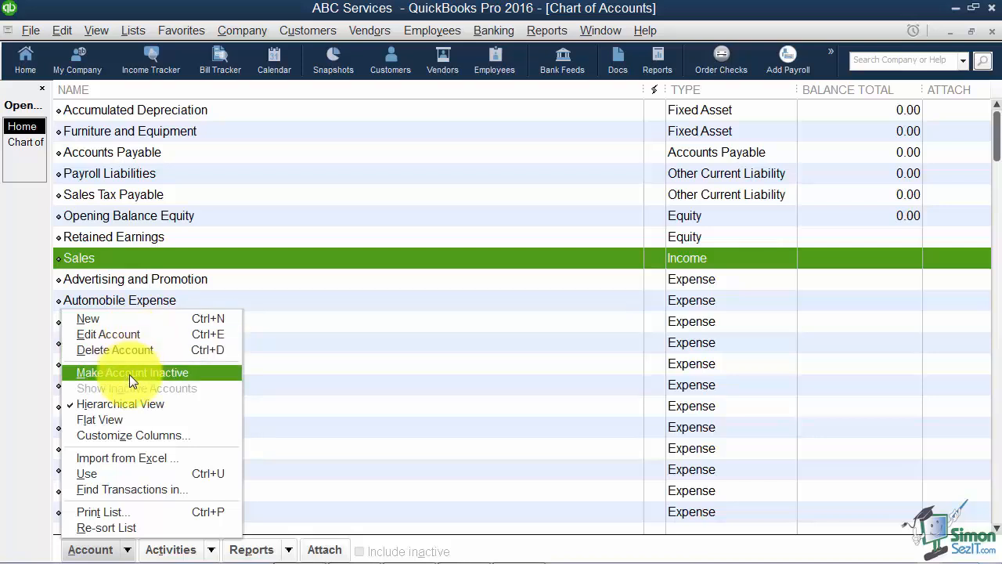
pyautogui.moveTo(122, 351)
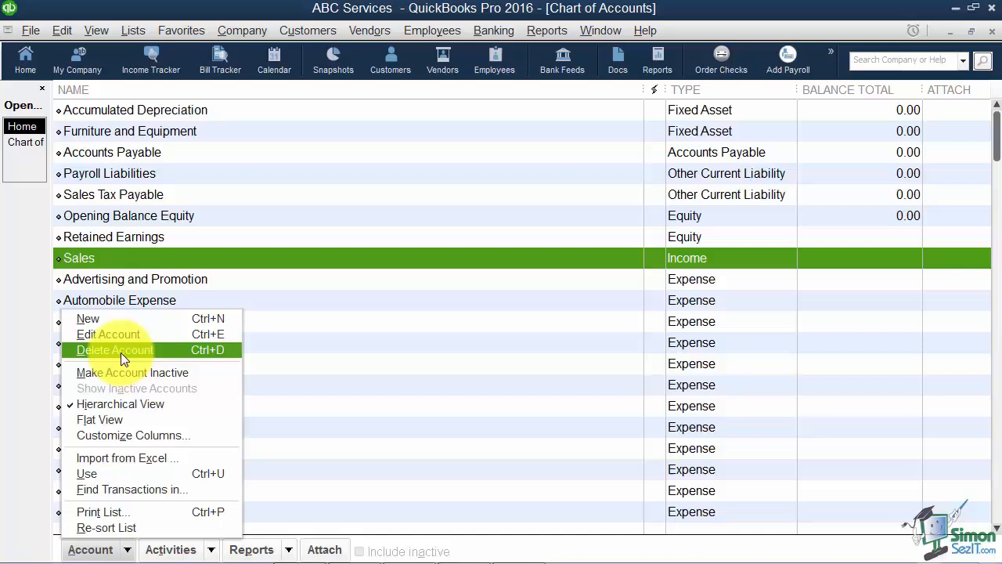
pyautogui.moveTo(115, 380)
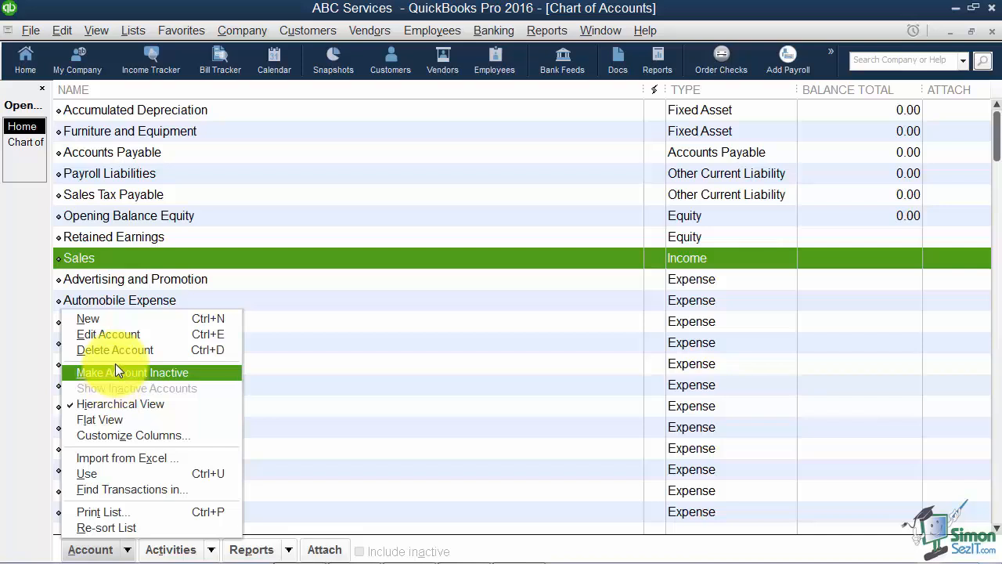
# Start a new account, choose Bank as its type and continue to the details form.
pyautogui.click(87, 318)
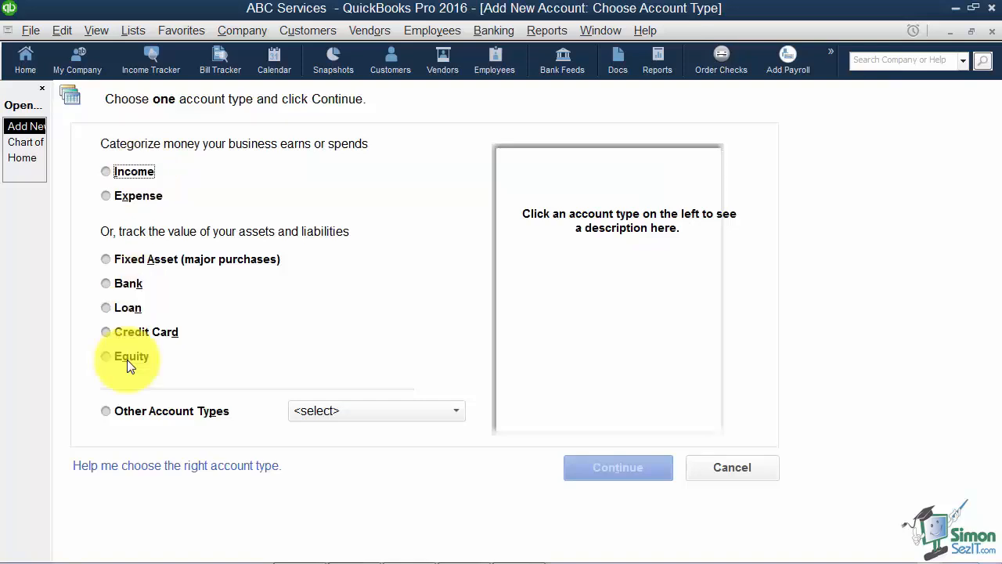
pyautogui.moveTo(125, 294)
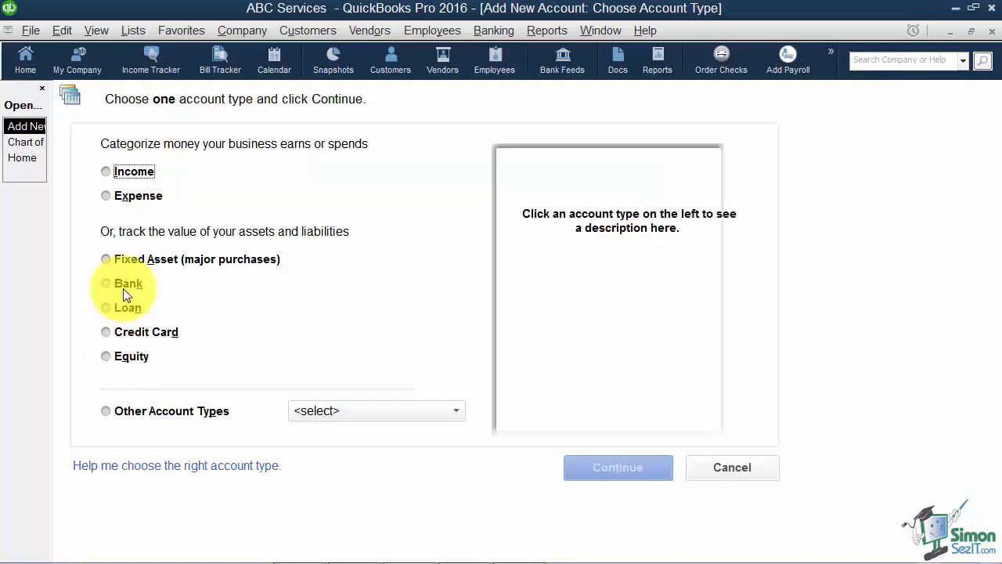
pyautogui.click(107, 282)
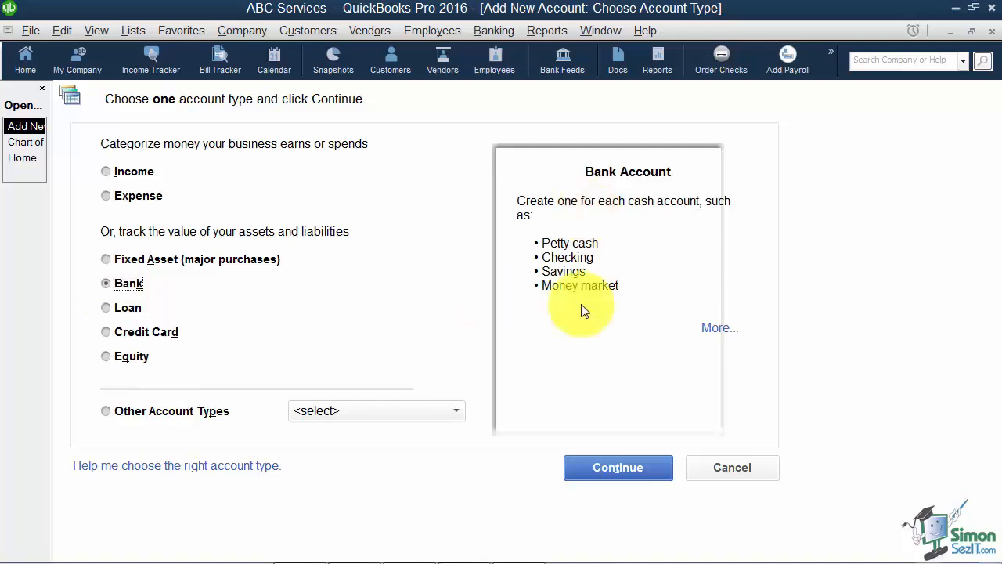
pyautogui.moveTo(579, 317)
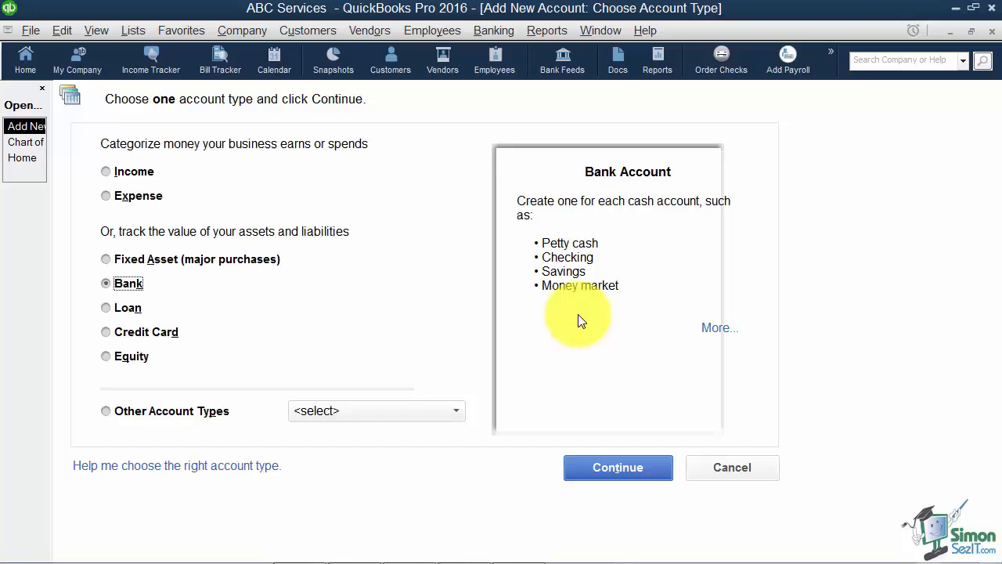
pyautogui.click(617, 466)
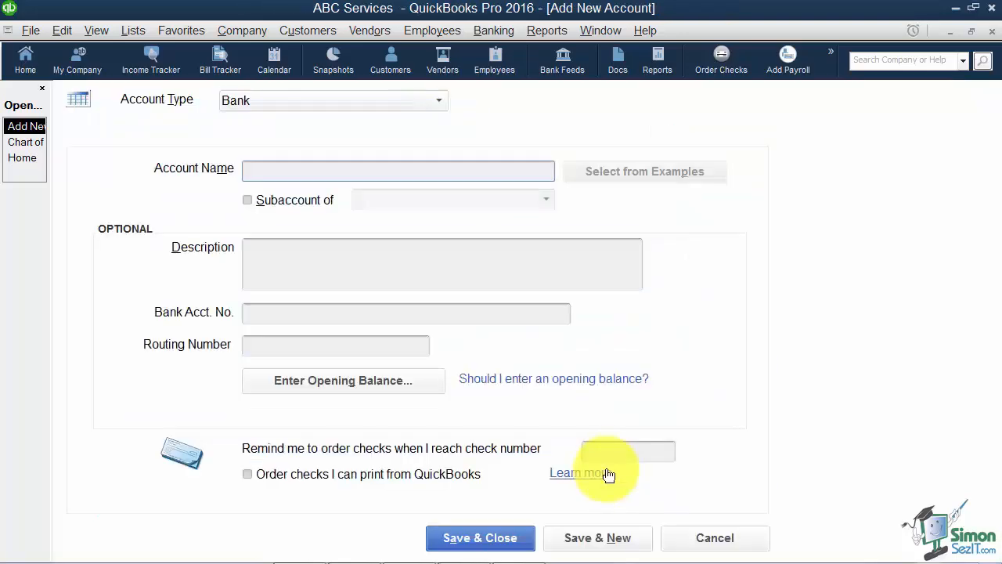
pyautogui.moveTo(447, 144)
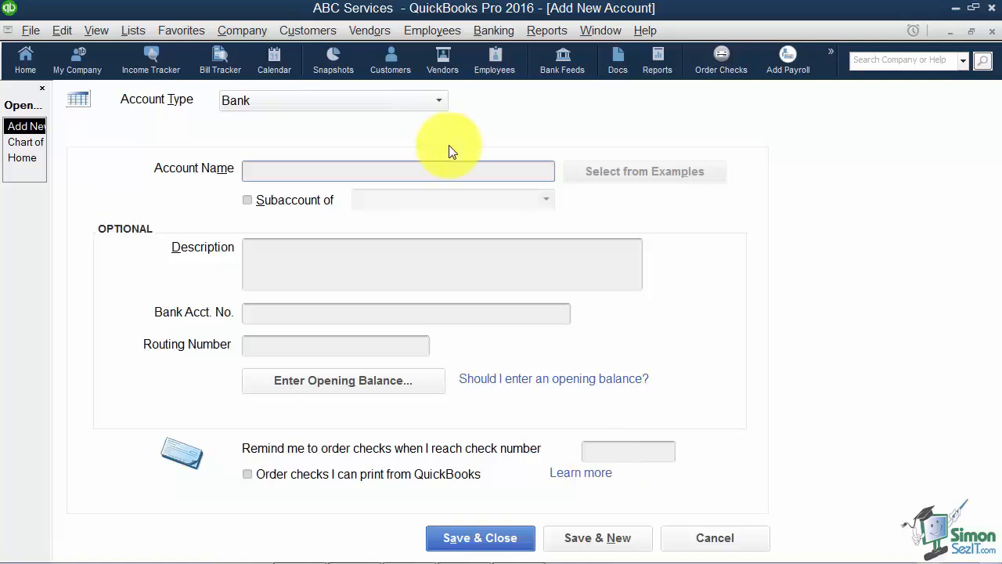
# Keep Bank as the type and enter Checking as the new account's name.
pyautogui.click(438, 100)
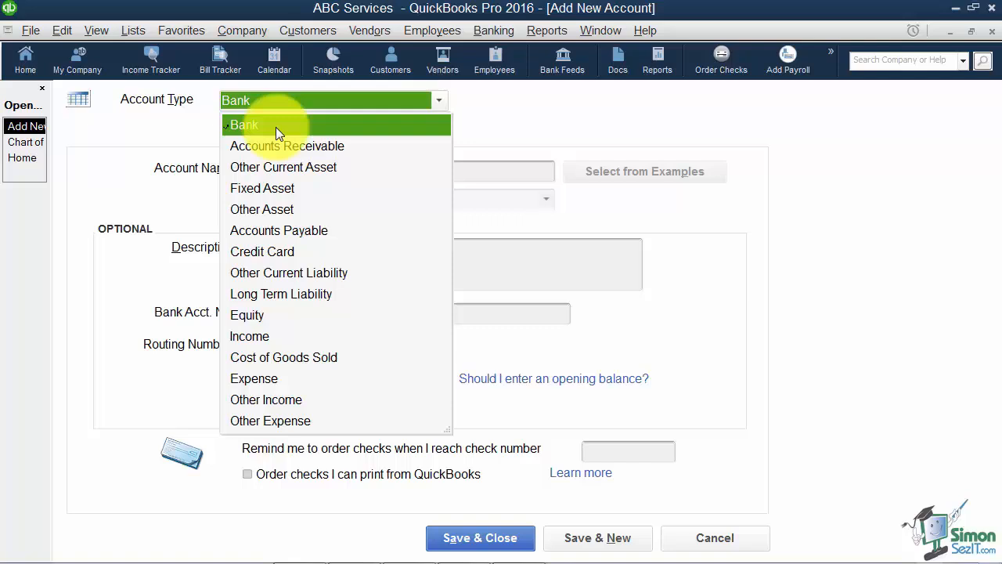
pyautogui.click(245, 125)
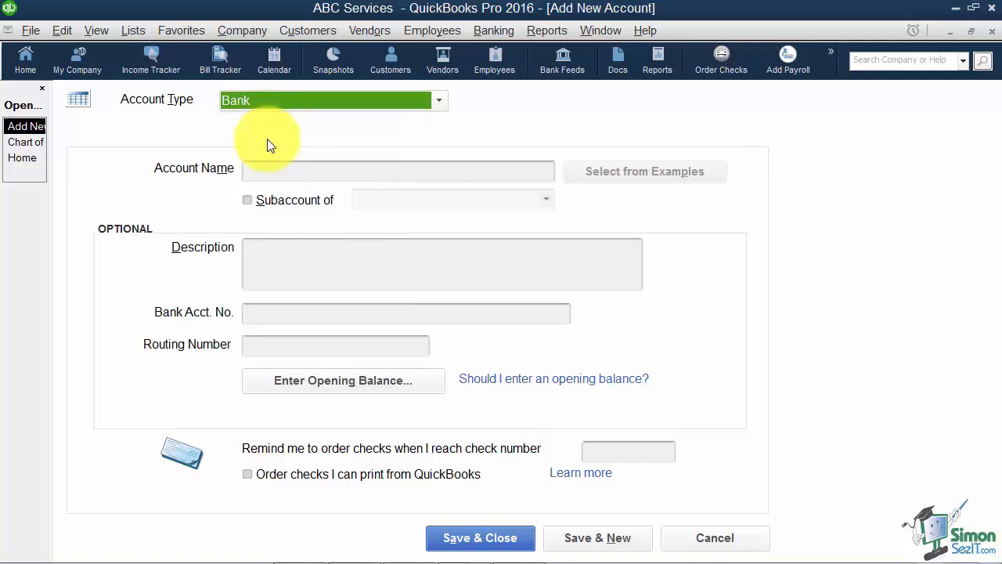
pyautogui.click(397, 171)
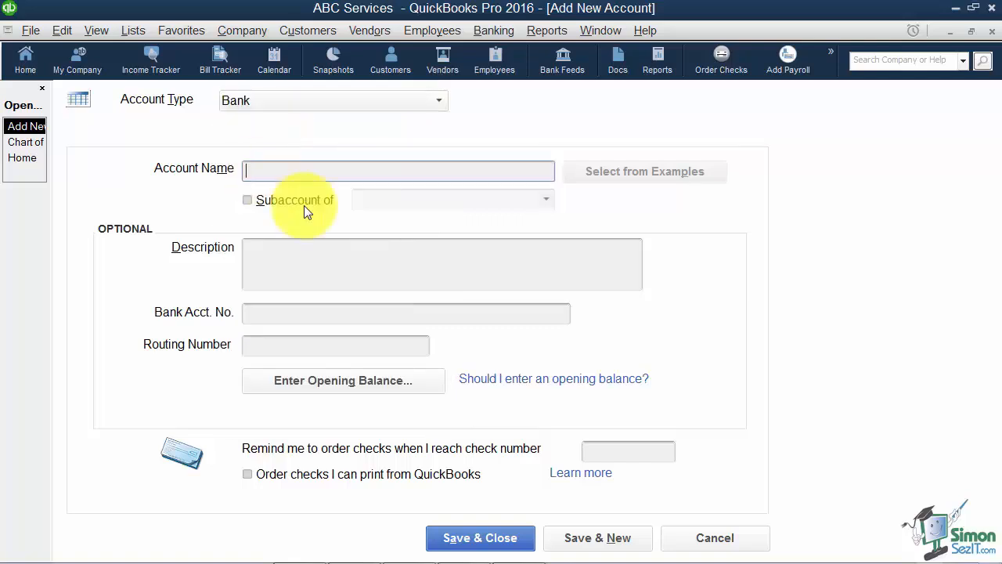
pyautogui.write('Check')
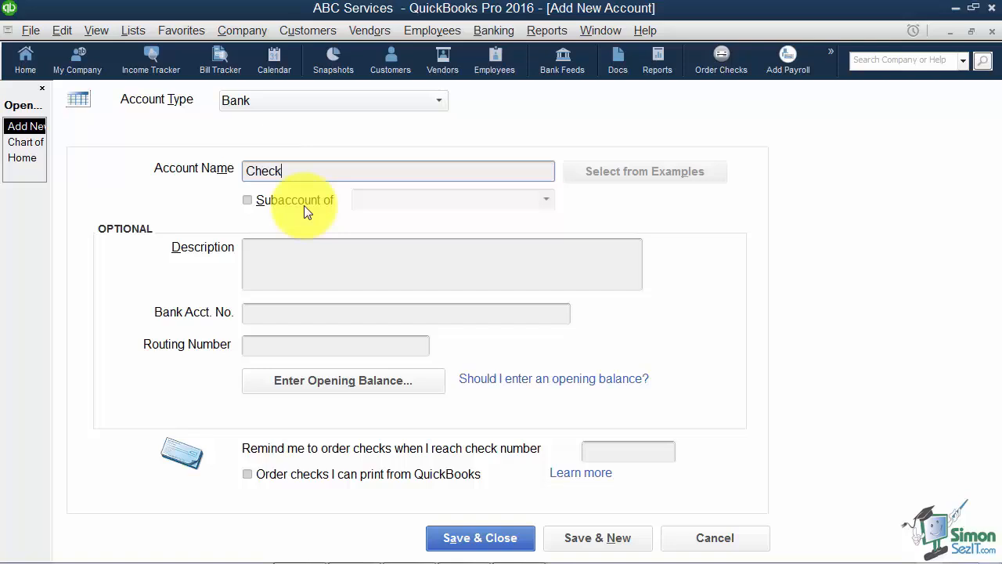
pyautogui.write('ing')
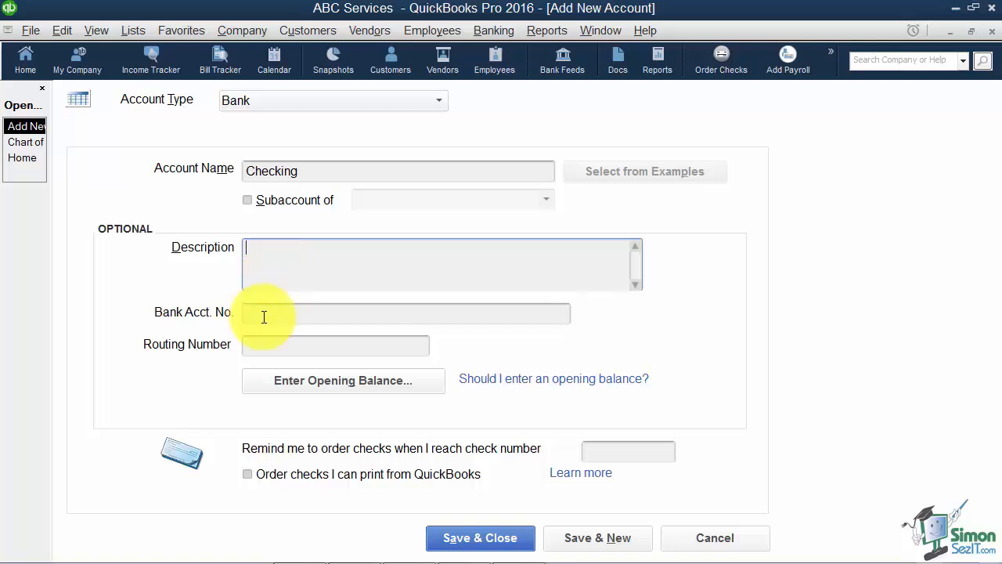
pyautogui.click(335, 344)
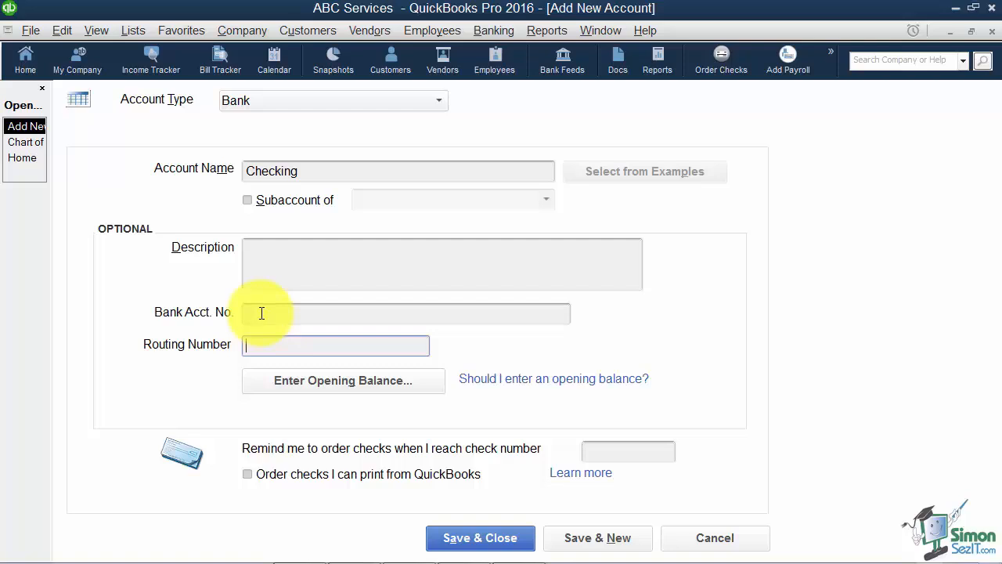
pyautogui.moveTo(343, 380)
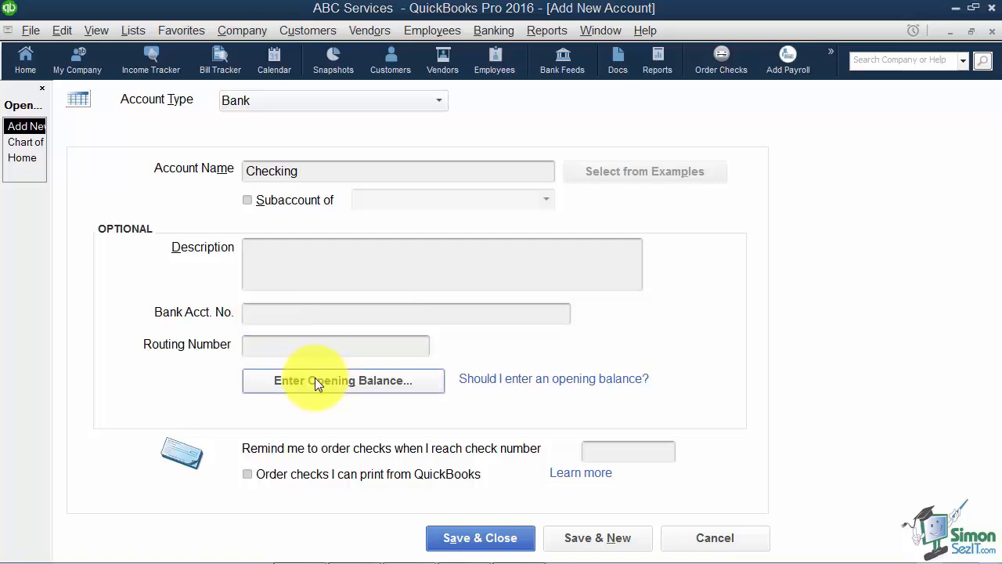
# Enter a 1000.00 statement ending balance dated 09/01/2015 and confirm it.
pyautogui.click(343, 380)
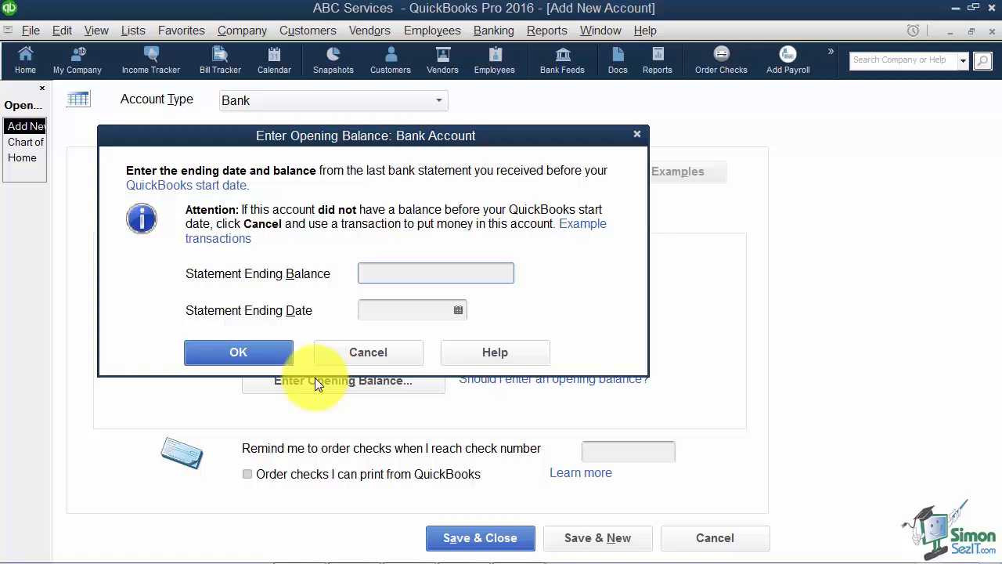
pyautogui.click(435, 272)
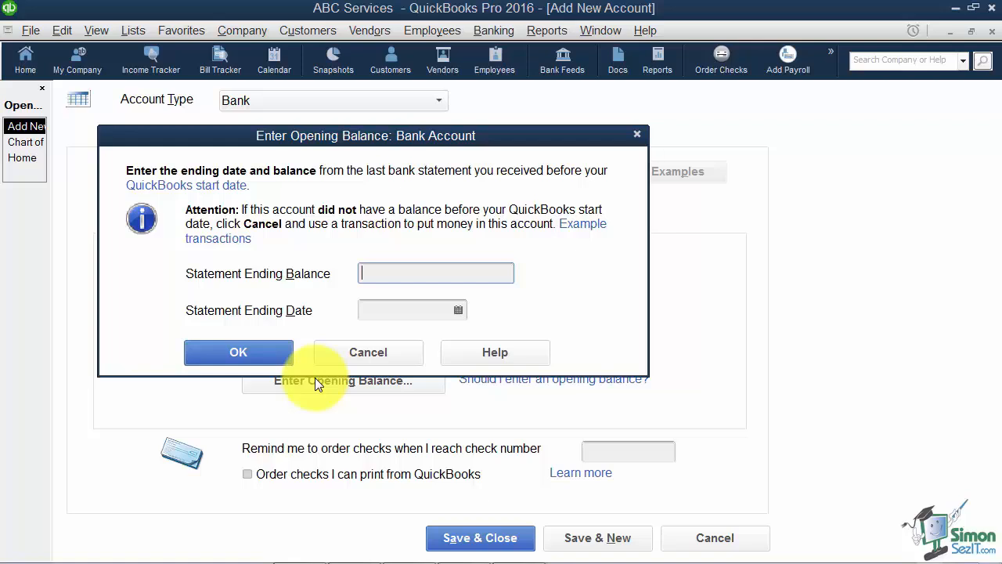
pyautogui.write('1000.00')
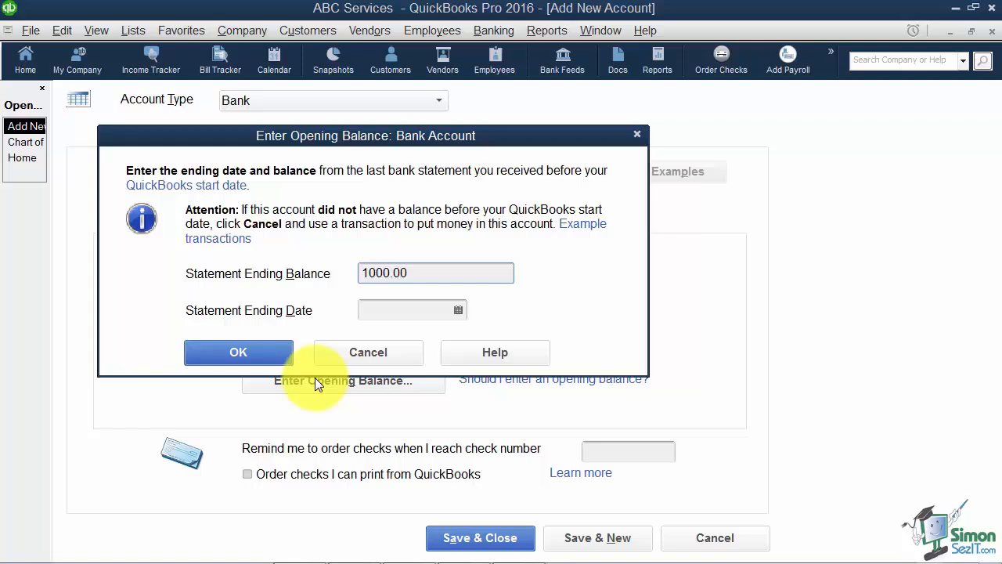
pyautogui.click(411, 310)
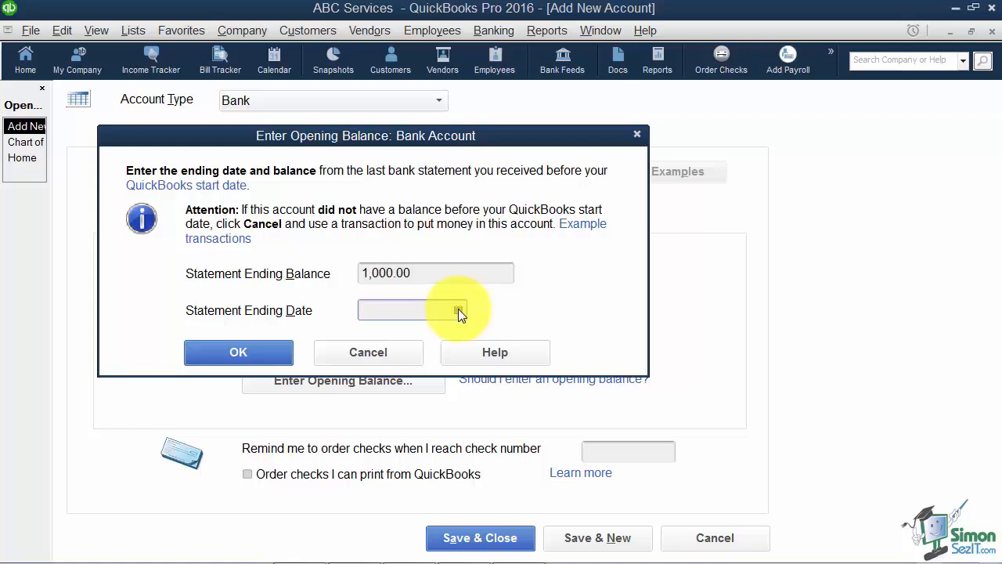
pyautogui.click(457, 310)
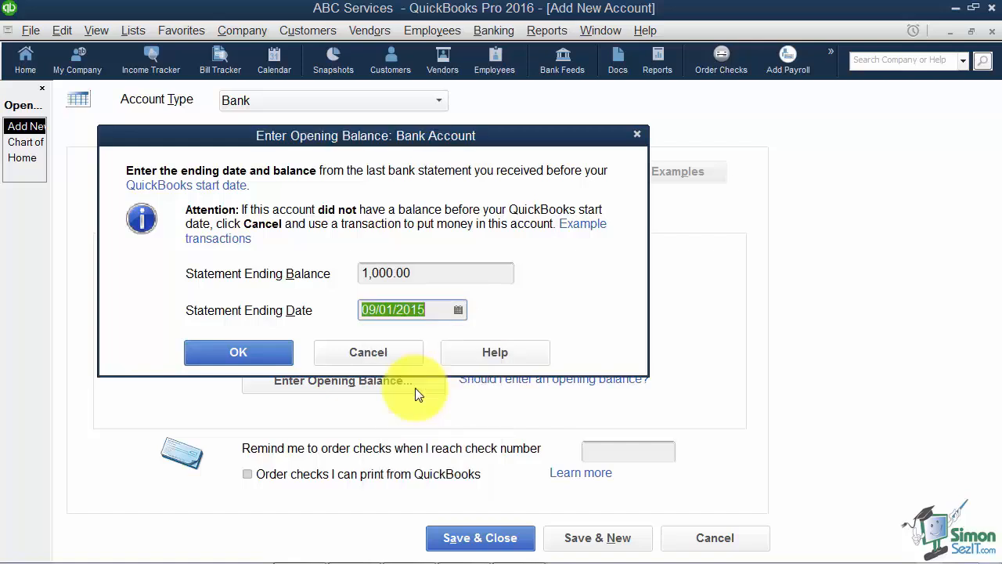
pyautogui.click(238, 351)
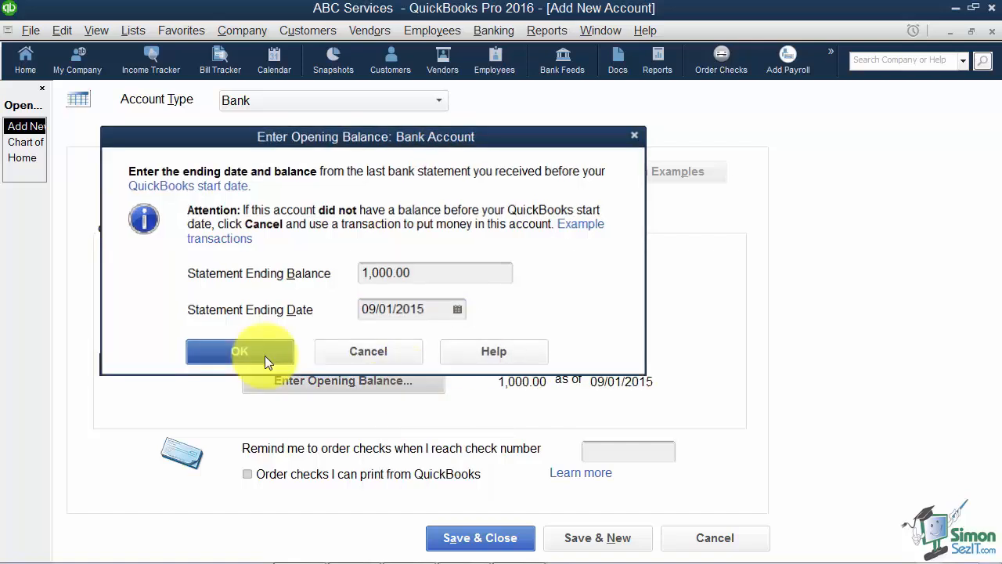
pyautogui.click(239, 351)
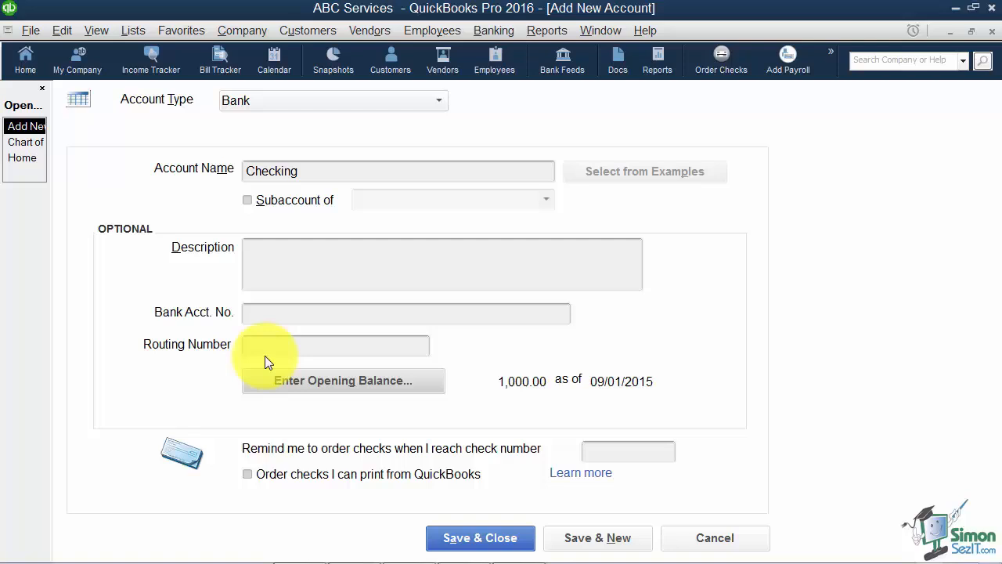
pyautogui.moveTo(304, 457)
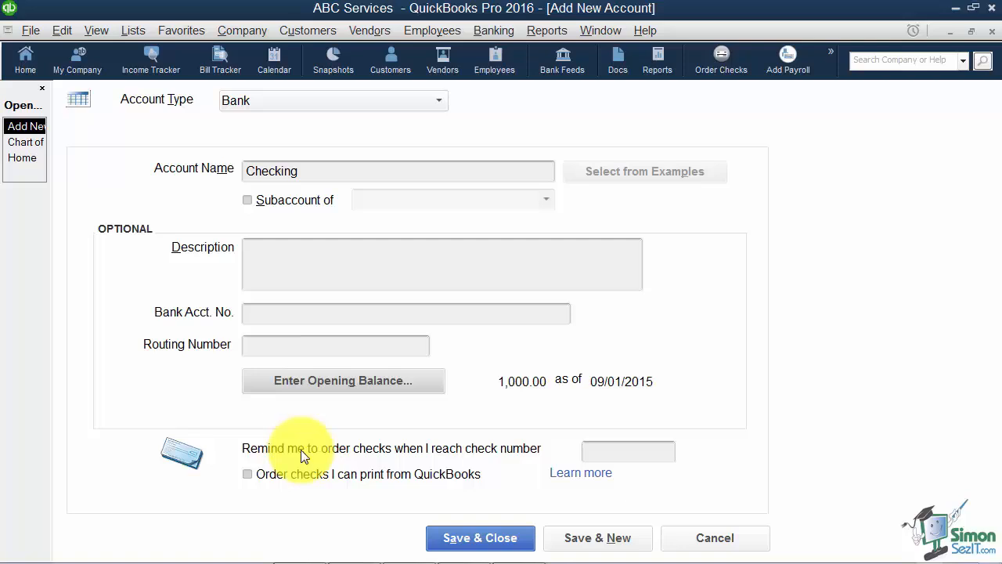
pyautogui.moveTo(438, 453)
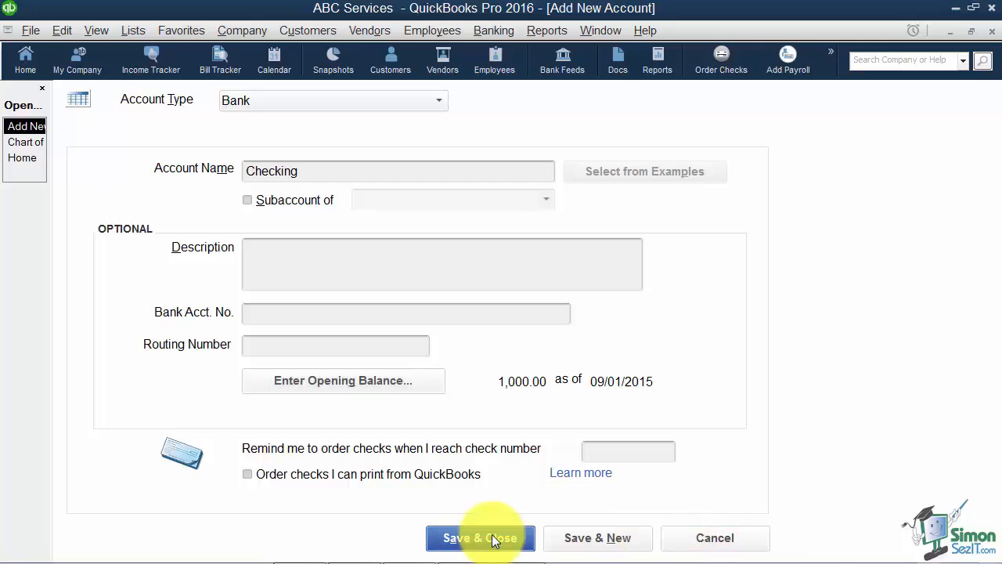
pyautogui.click(479, 539)
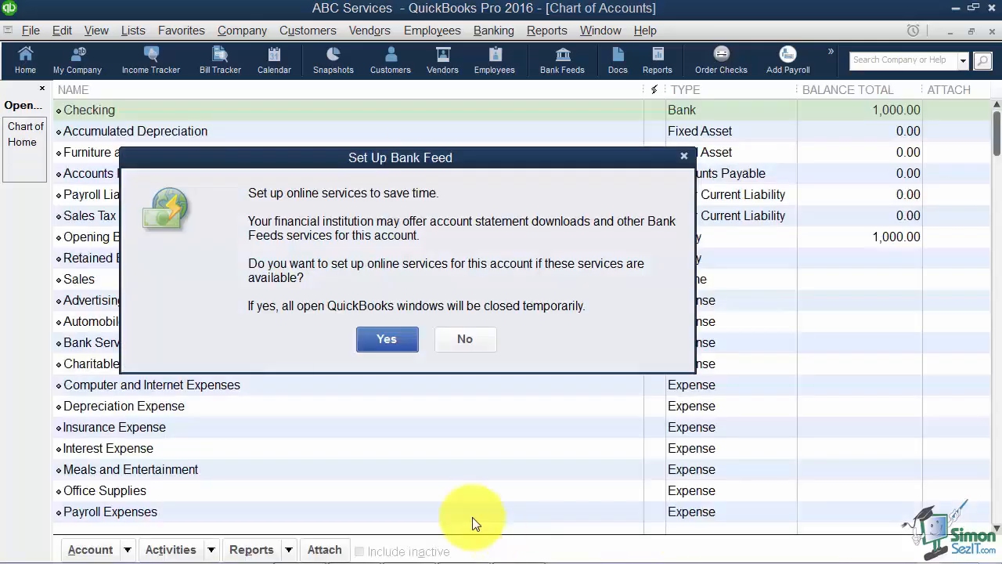
pyautogui.moveTo(460, 389)
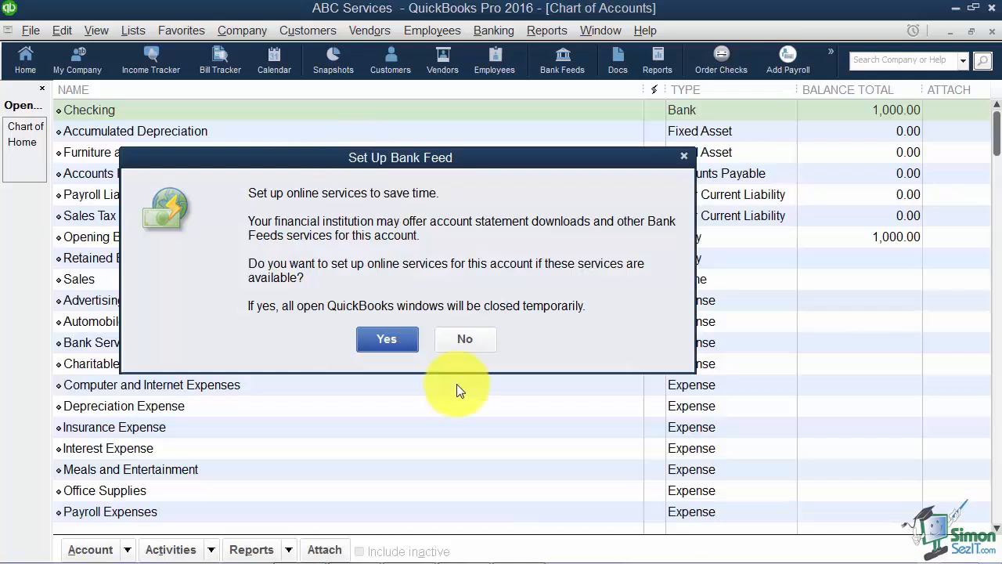
pyautogui.moveTo(488, 203)
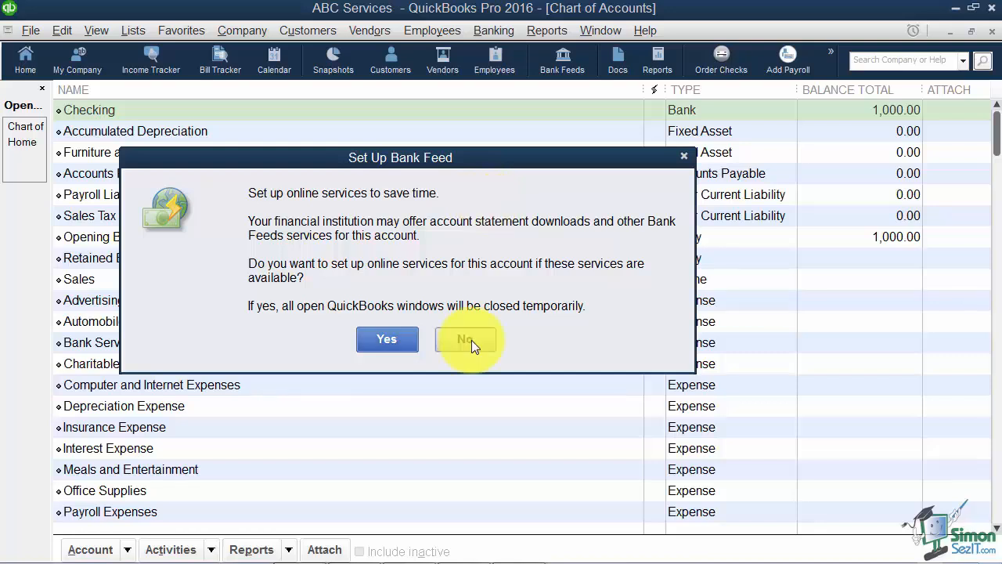
# Decline the bank feed for Checking and review the 1,000.00 Opening Balance Equity row.
pyautogui.click(467, 338)
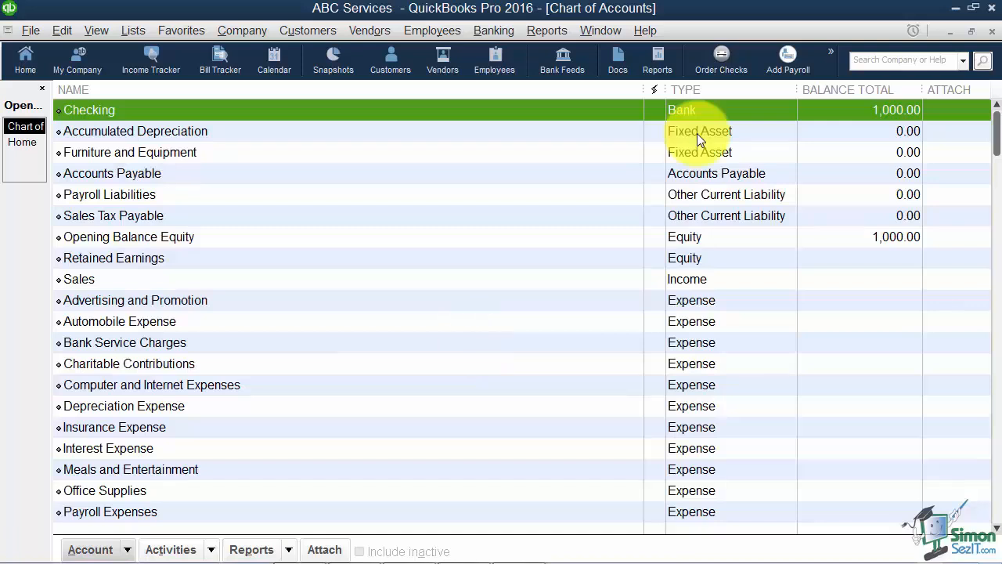
pyautogui.moveTo(895, 122)
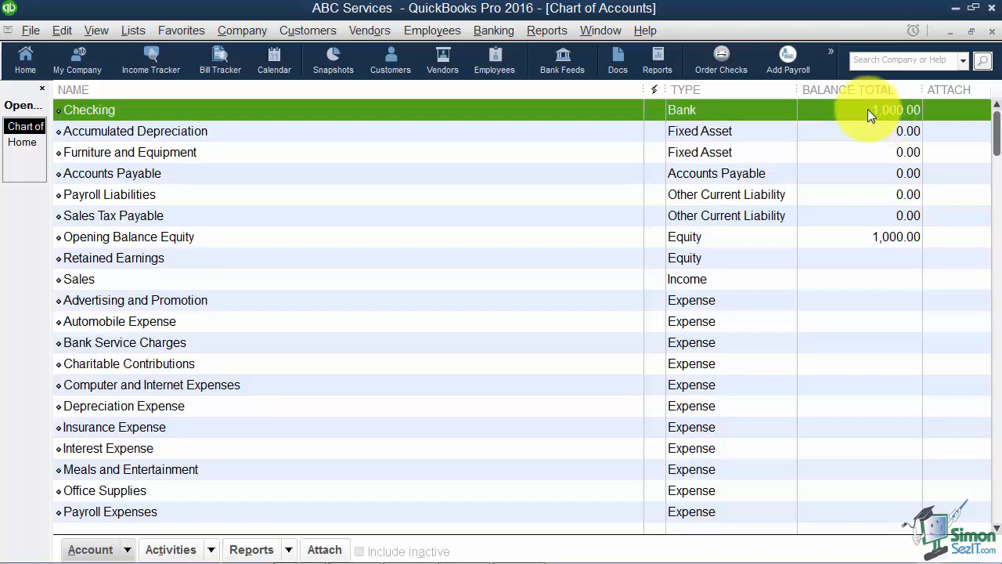
pyautogui.click(129, 236)
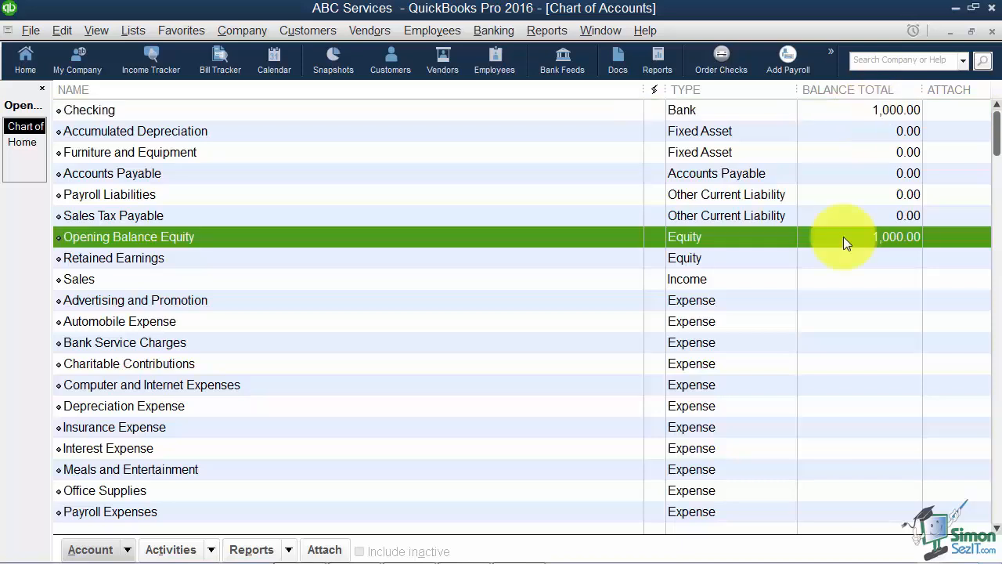
pyautogui.moveTo(869, 241)
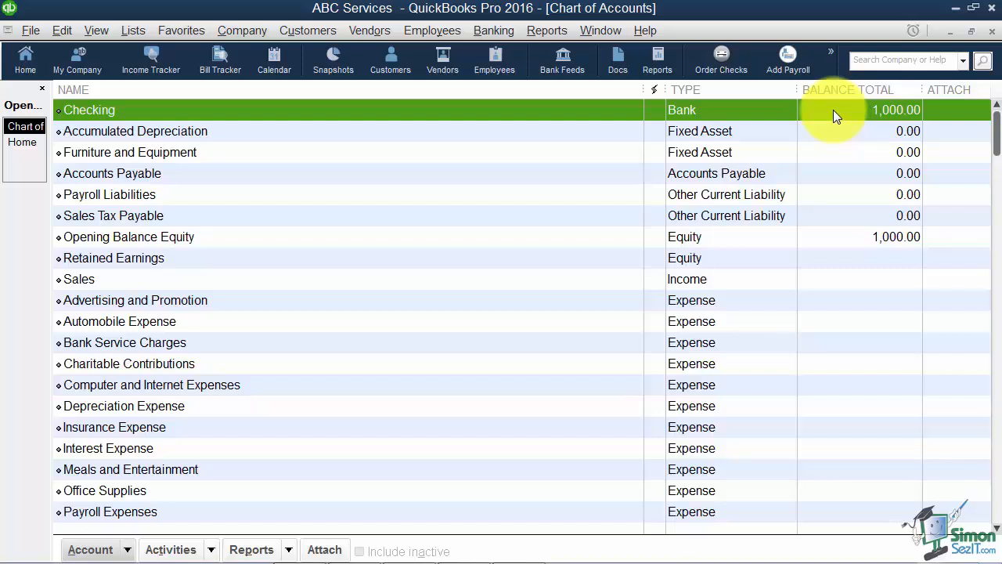
pyautogui.doubleClick(89, 110)
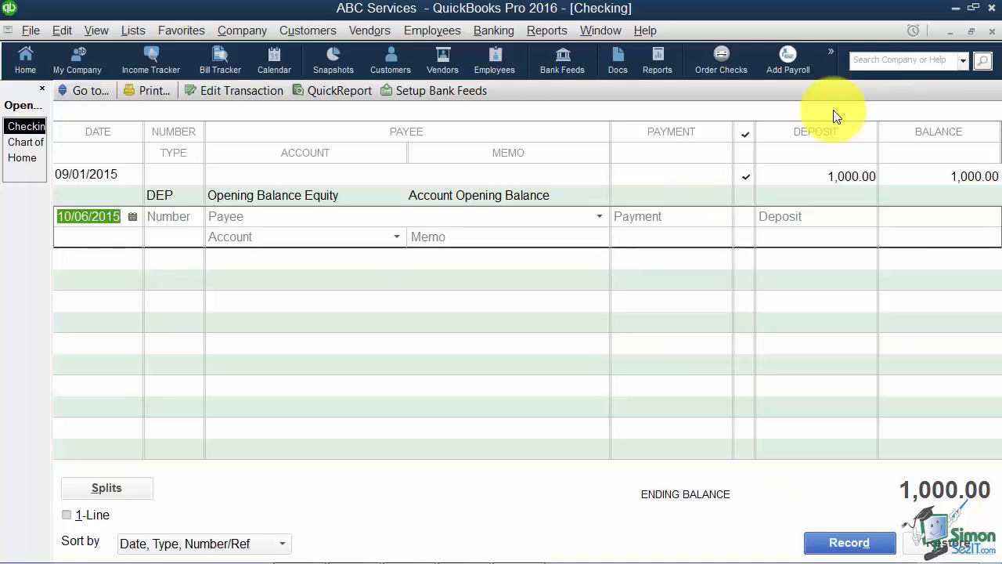
pyautogui.moveTo(605, 241)
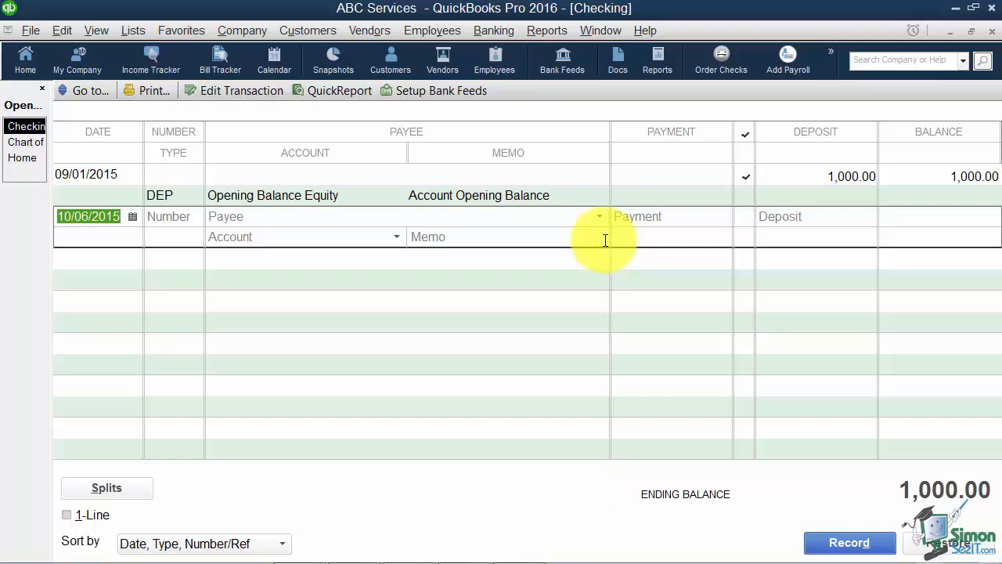
pyautogui.moveTo(744, 149)
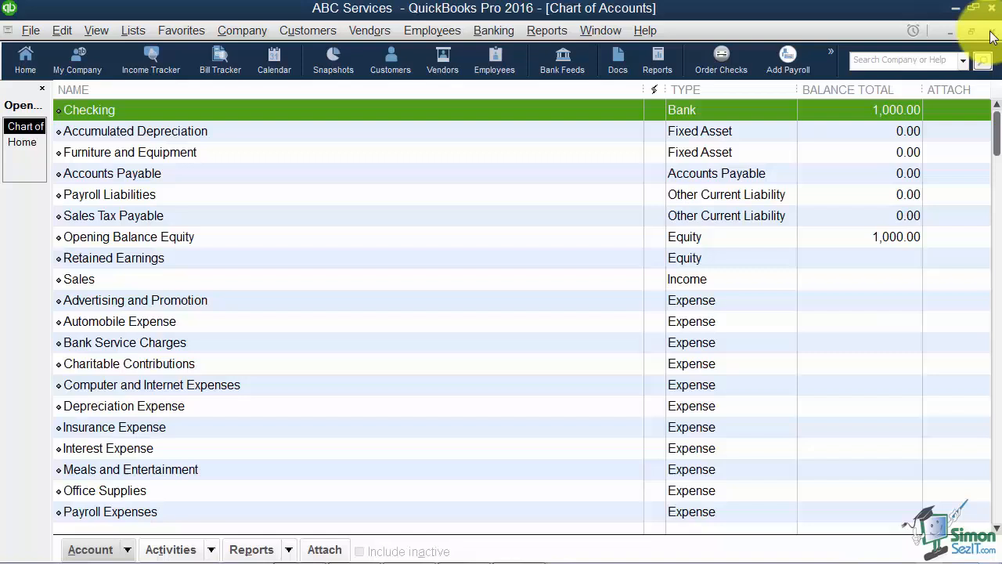
pyautogui.moveTo(468, 184)
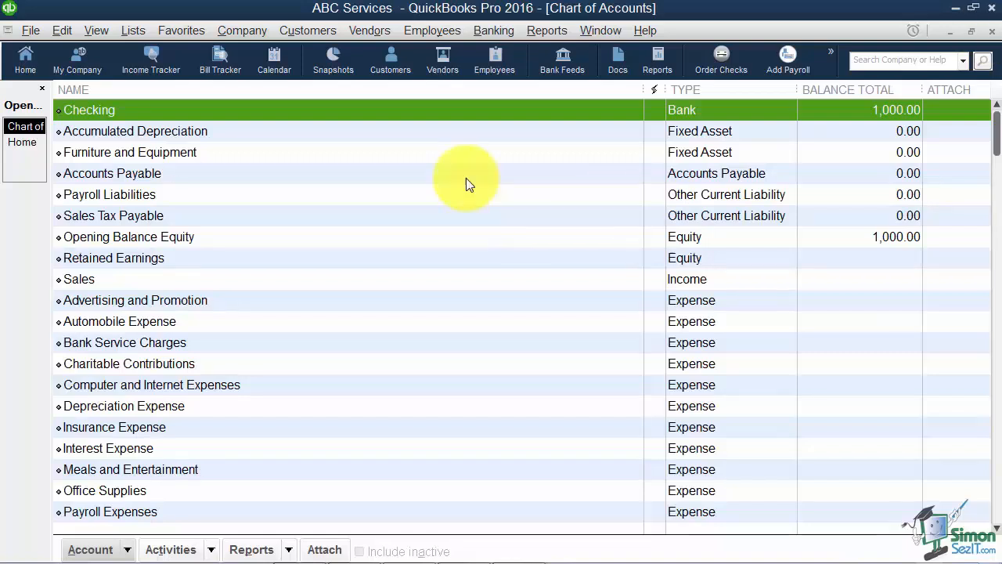
pyautogui.moveTo(461, 185)
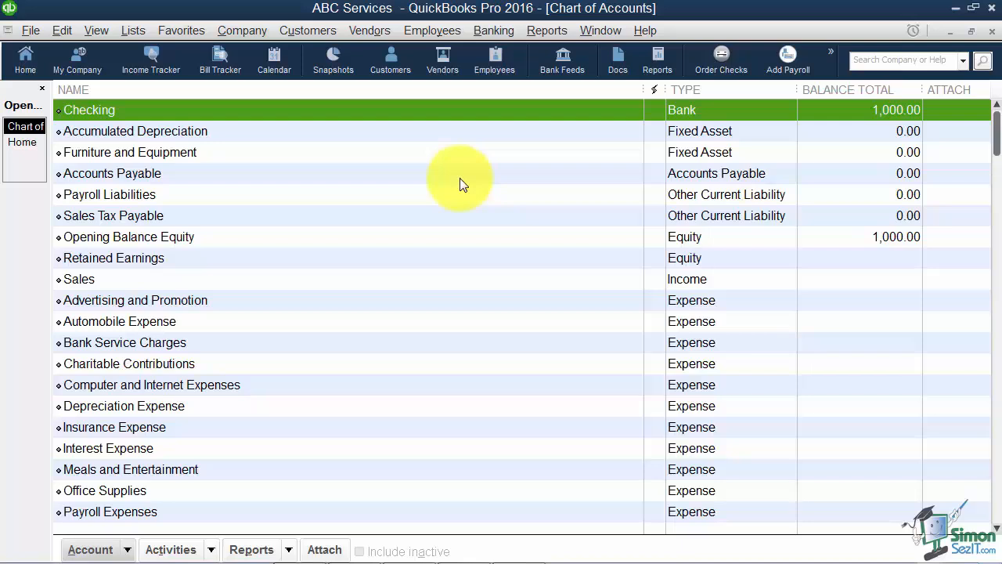
pyautogui.moveTo(222, 373)
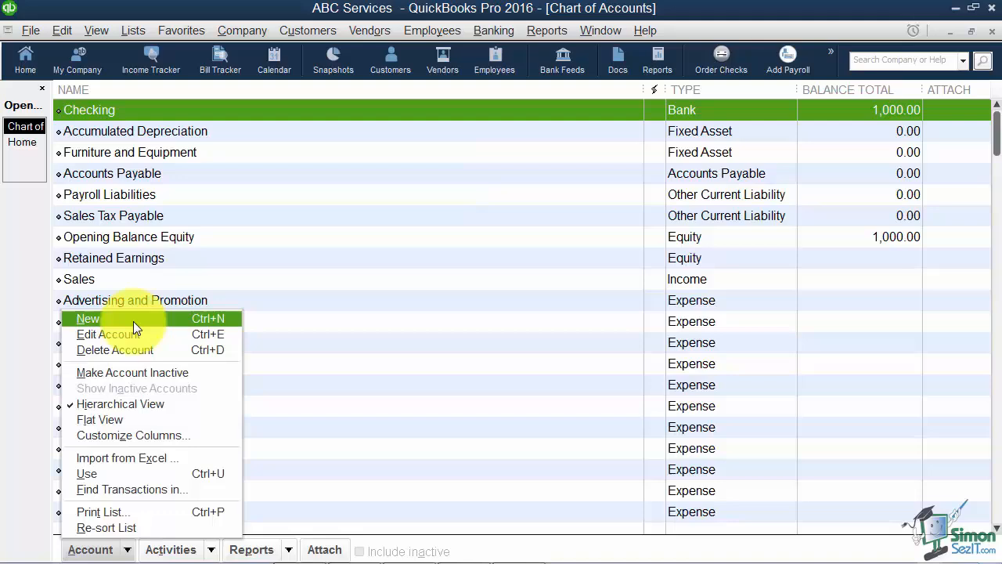
# Start another Bank-type account and name it Savings.
pyautogui.click(88, 318)
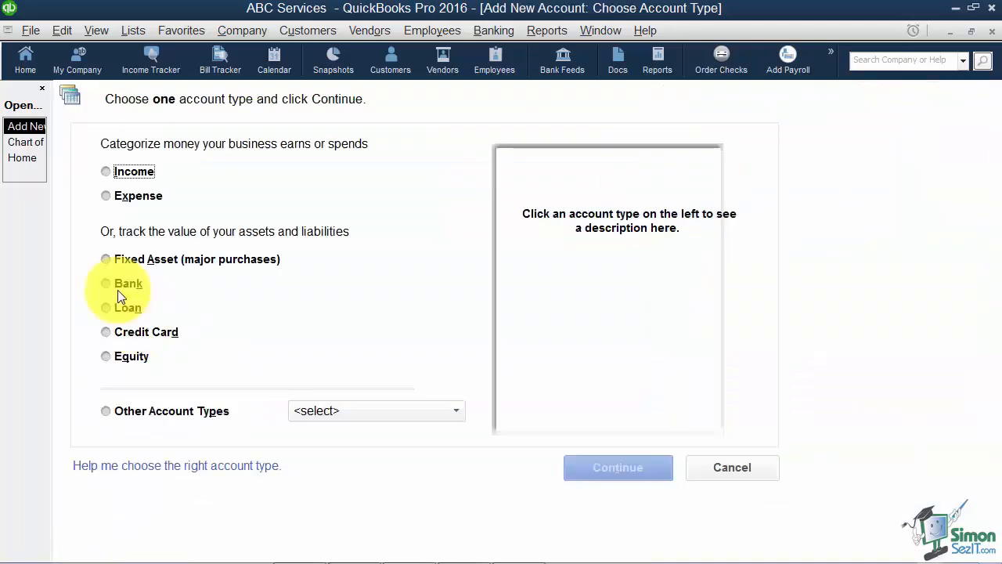
pyautogui.click(107, 282)
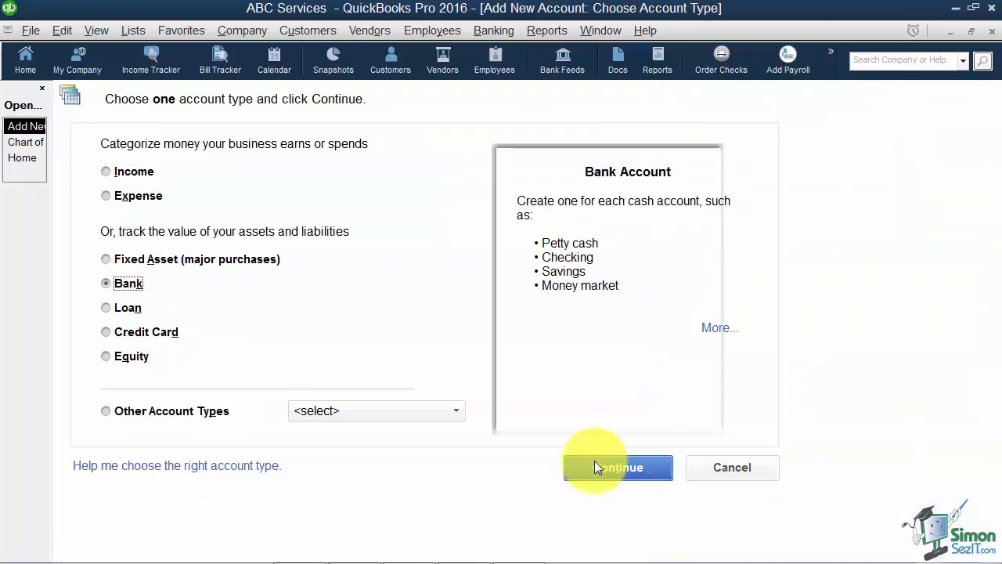
pyautogui.click(617, 467)
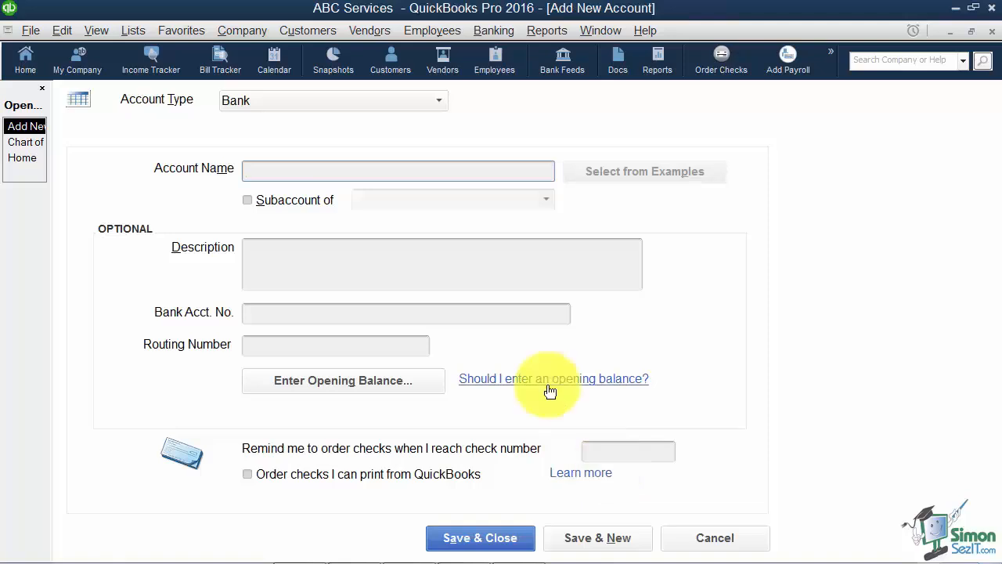
pyautogui.write('Saving')
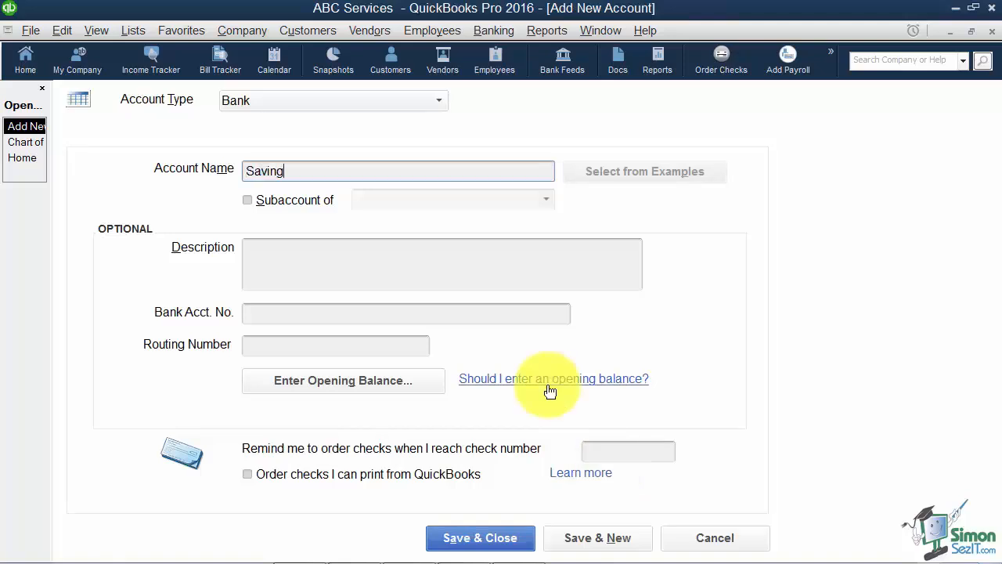
pyautogui.write('s')
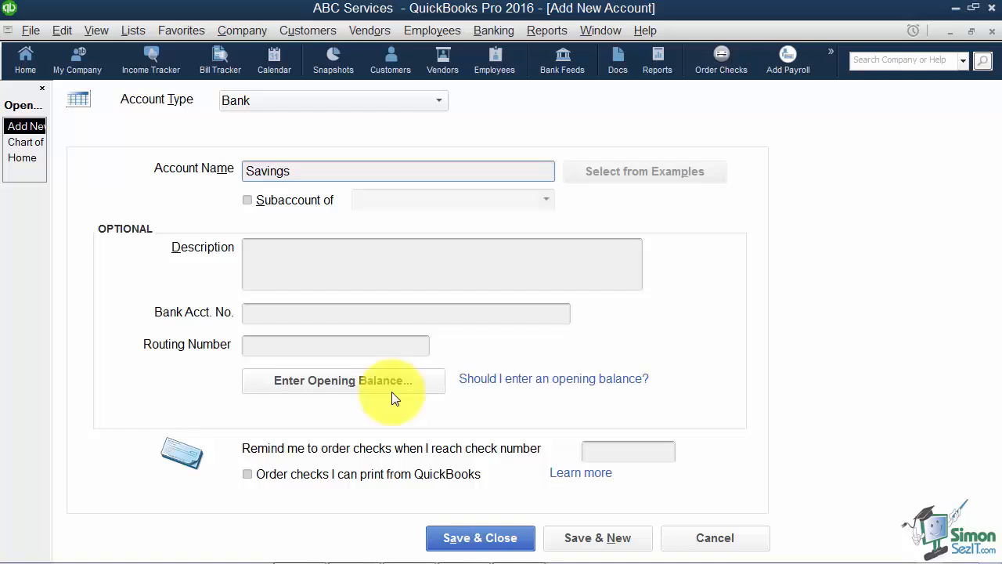
# Give Savings a 5000.00 opening balance dated 09/01/2015 and save the account.
pyautogui.click(343, 380)
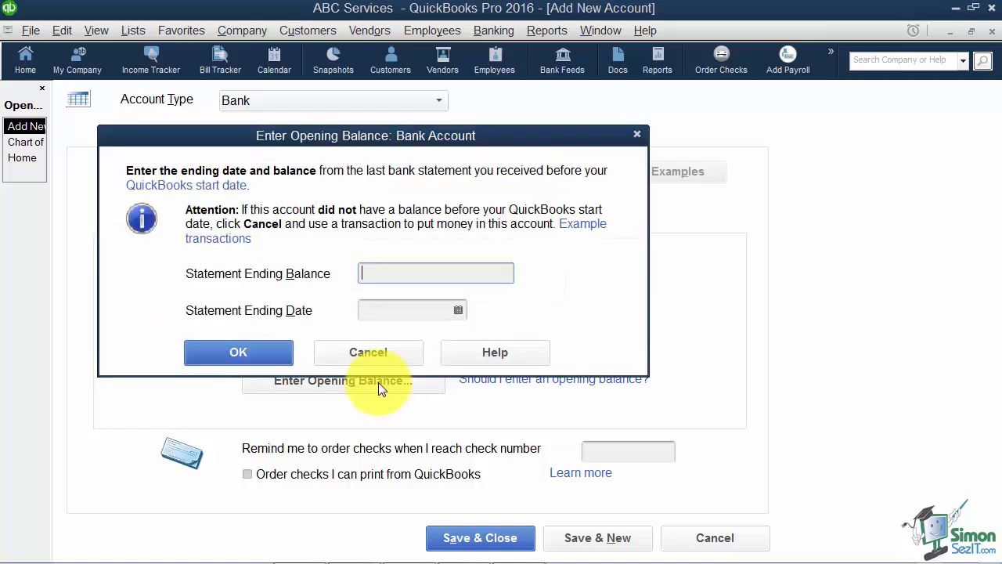
pyautogui.write('5000.00')
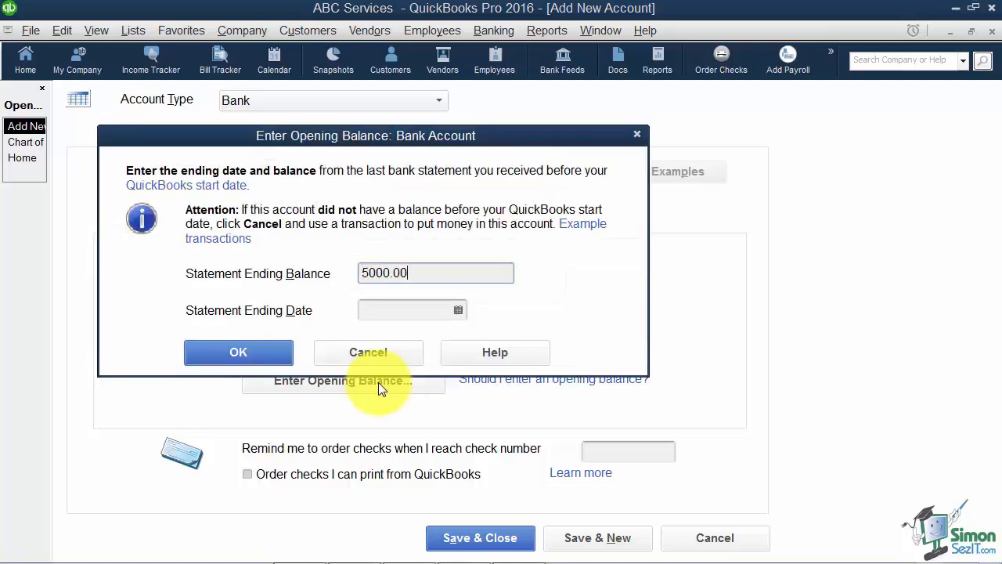
pyautogui.click(458, 310)
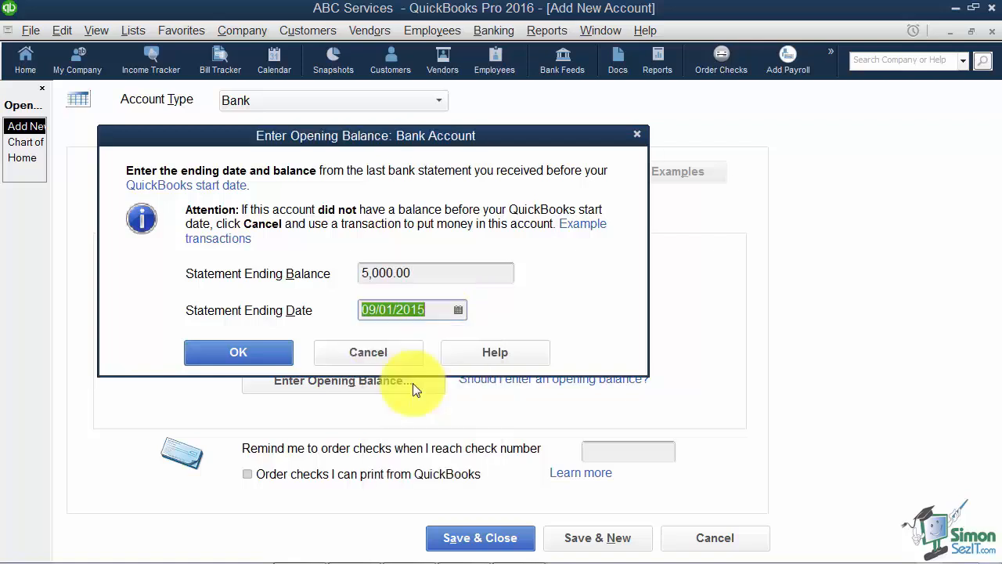
pyautogui.click(238, 351)
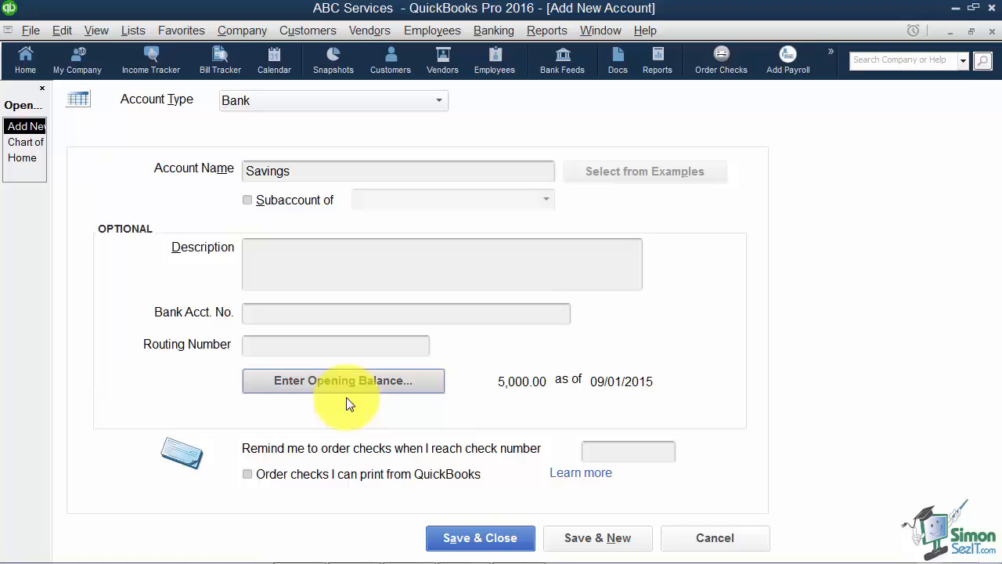
pyautogui.moveTo(522, 417)
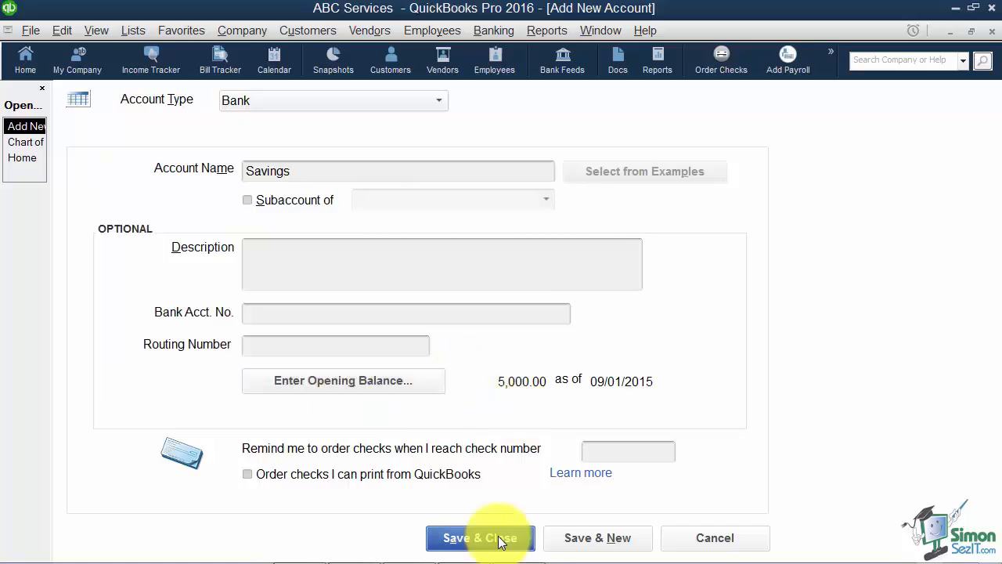
pyautogui.click(479, 537)
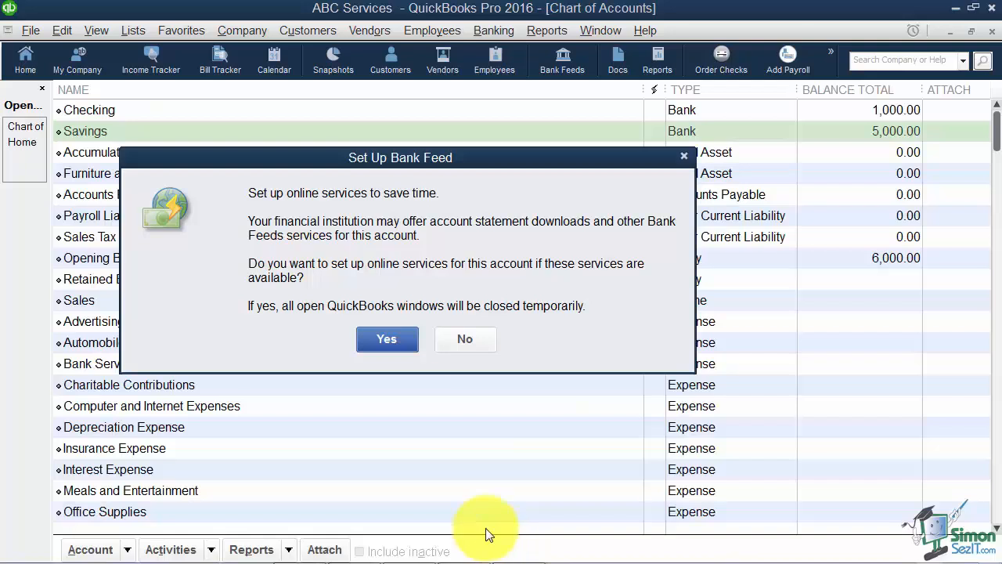
# Decline online bank feed setup for the new Savings account.
pyautogui.click(465, 339)
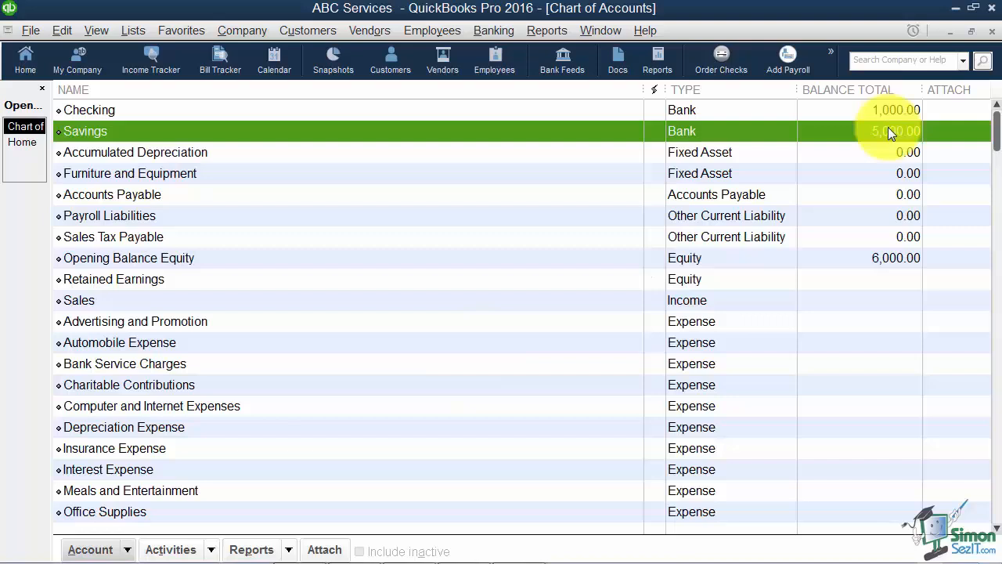
pyautogui.moveTo(874, 150)
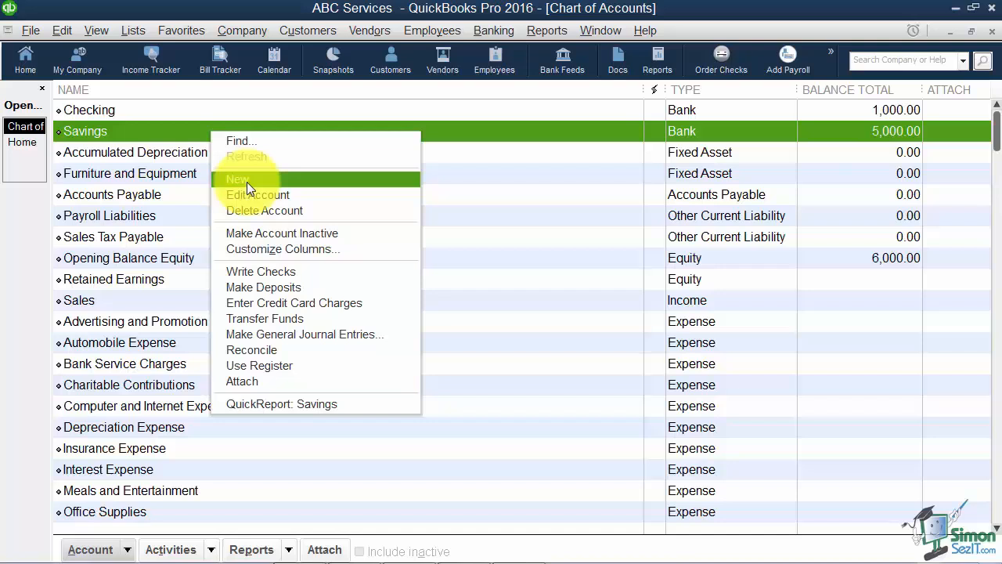
pyautogui.moveTo(264, 210)
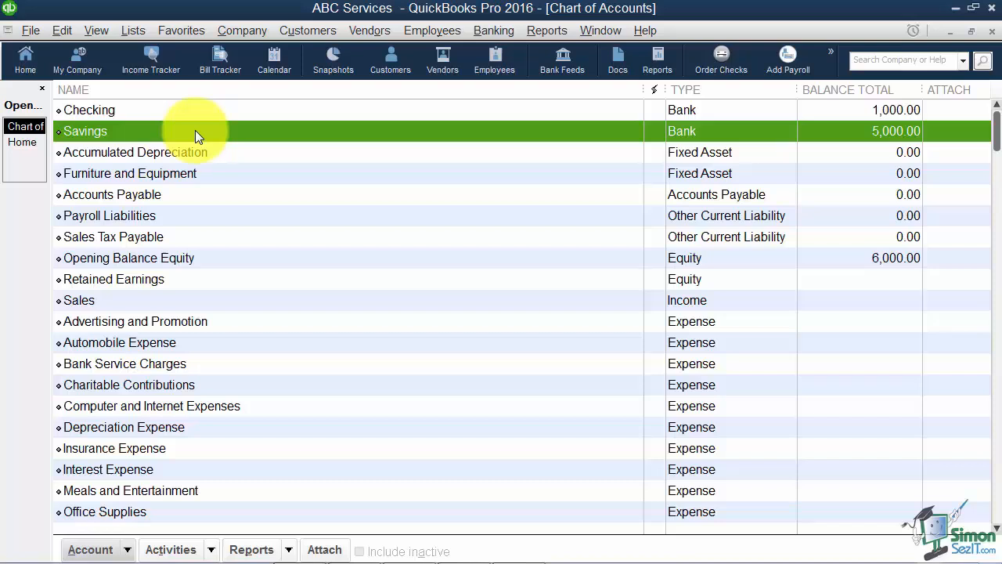
pyautogui.moveTo(153, 188)
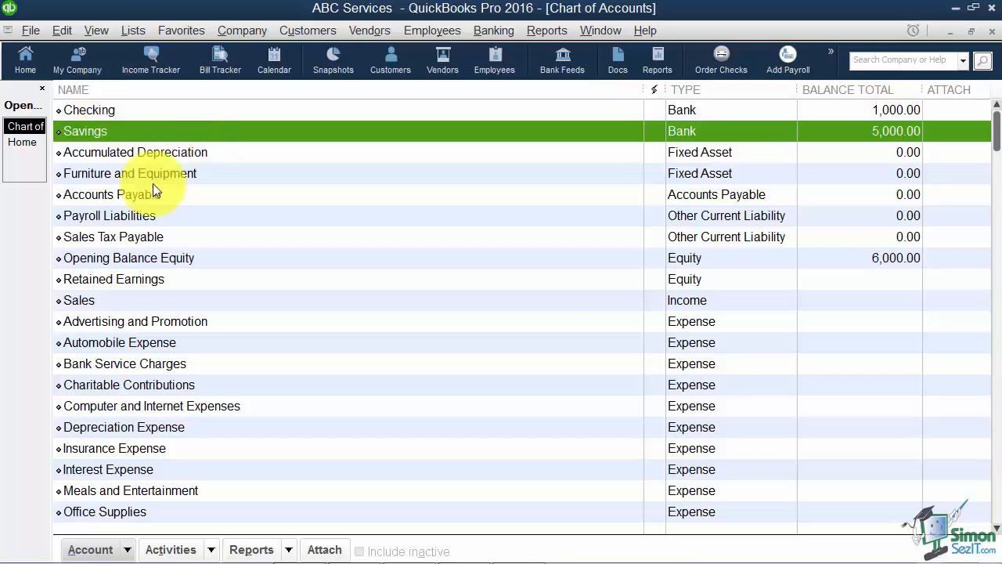